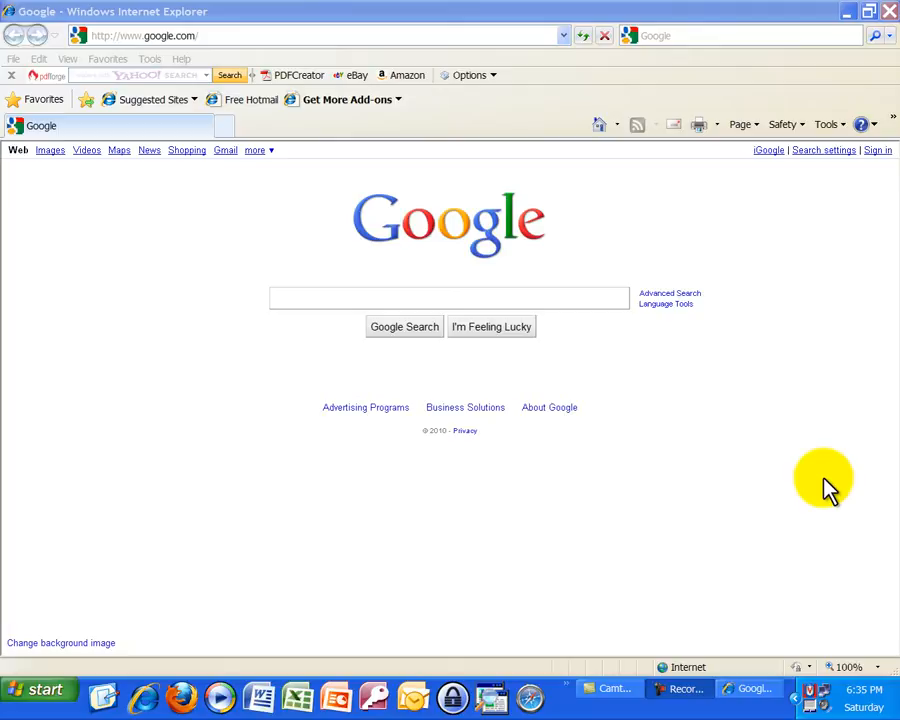
mouse_move(502, 24)
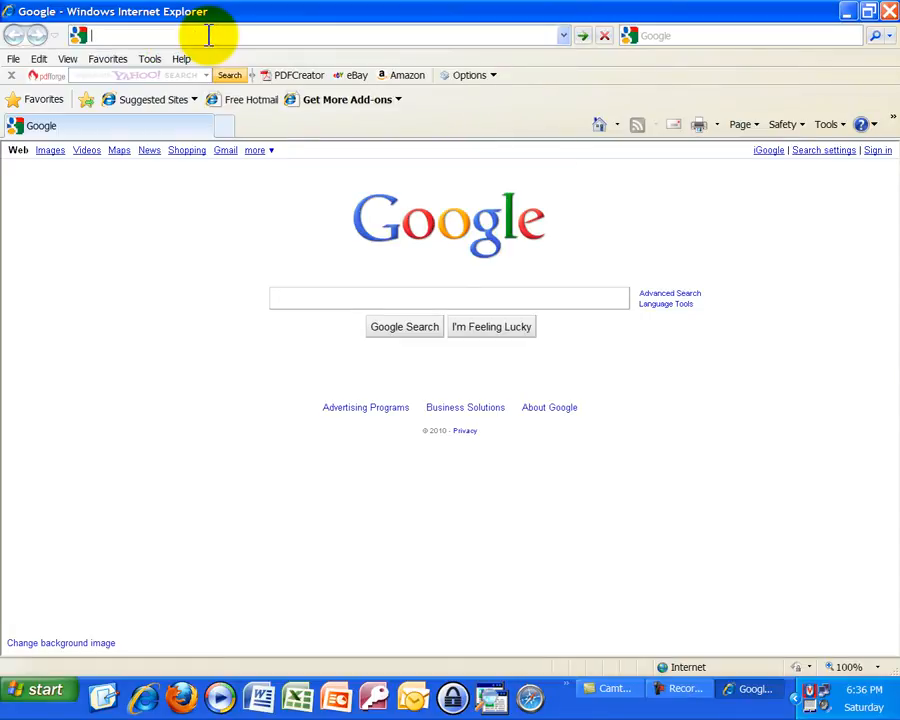
type("www.wi")
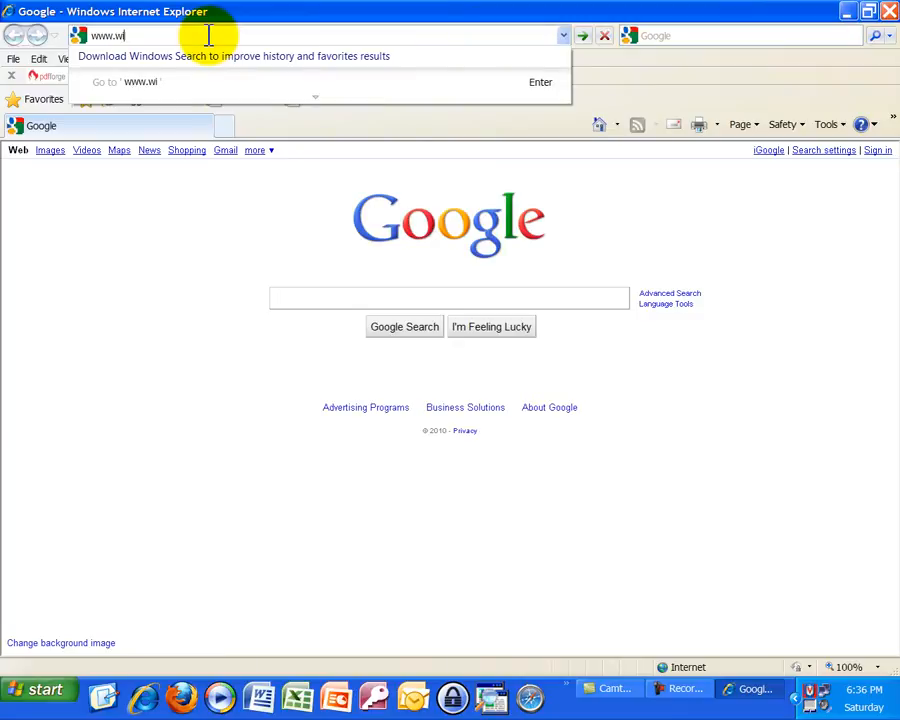
type("reshark.org/")
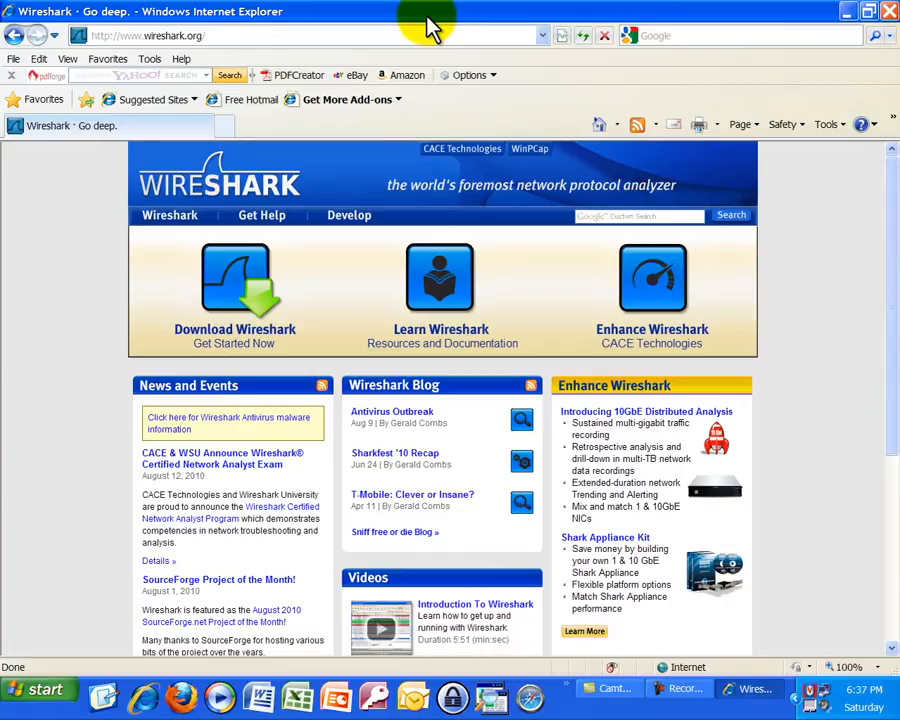
mouse_move(248, 310)
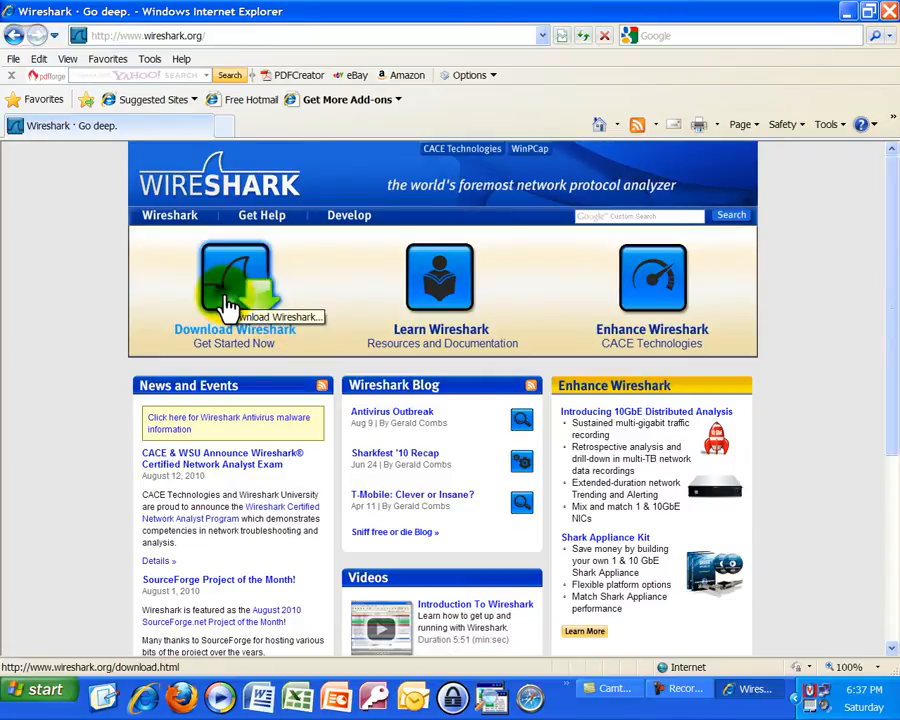
- Go to the Wireshark Download page listing the stable-release installers
left_click(234, 284)
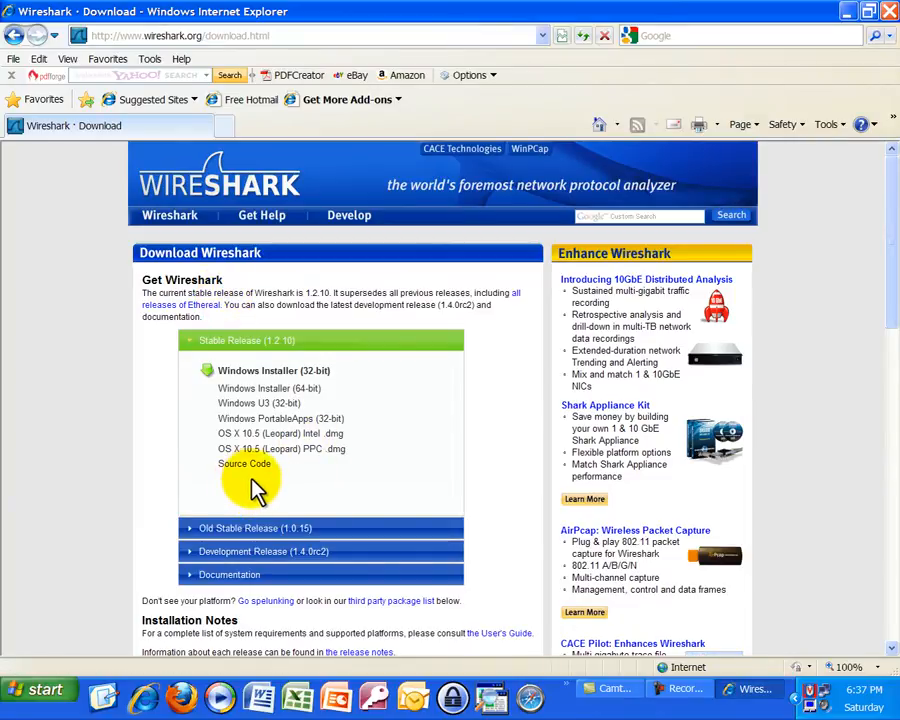
mouse_move(290, 452)
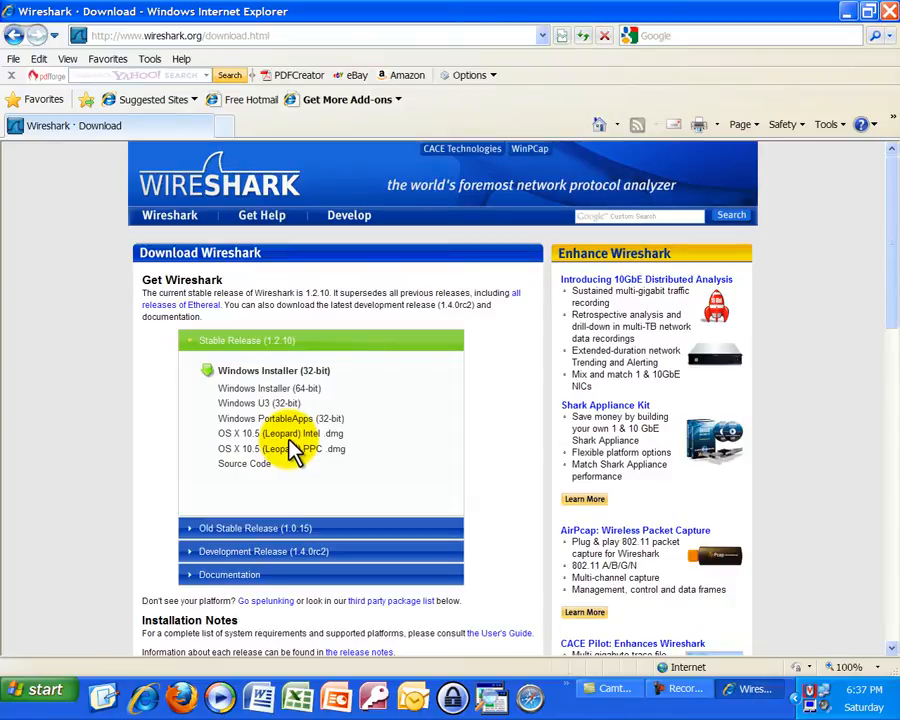
mouse_move(288, 436)
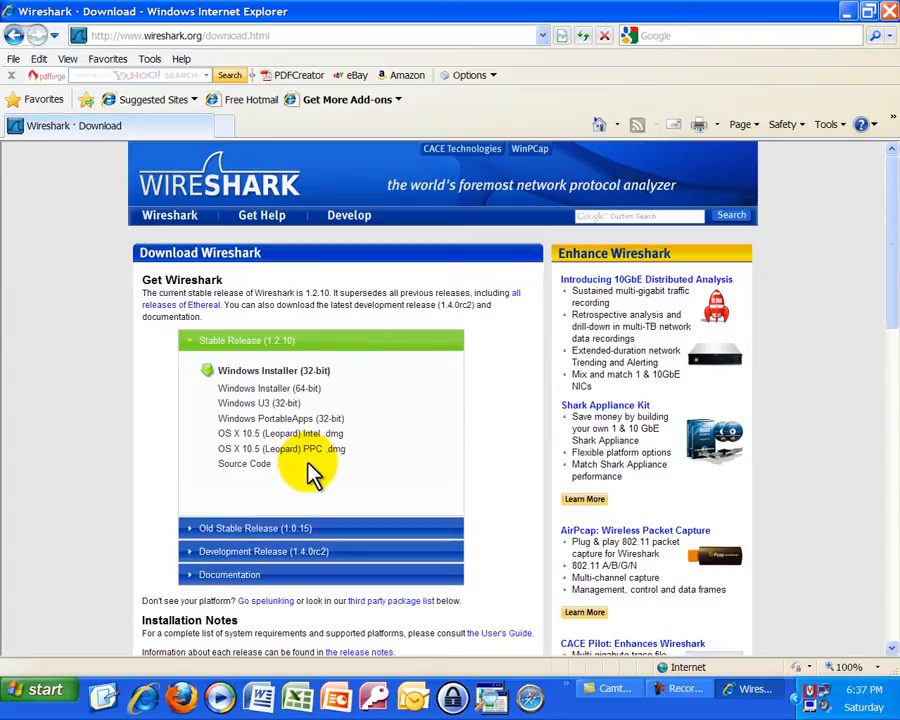
mouse_move(278, 410)
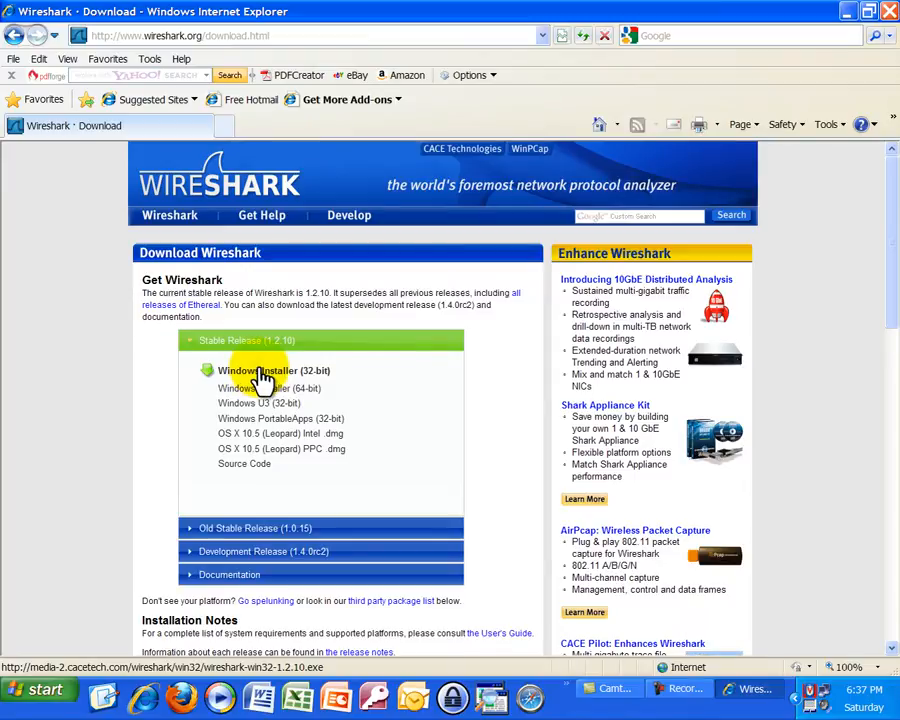
- Save the Windows Installer (32-bit) wireshark-win32-1.2.10.exe into the Downloads folder
left_click(258, 370)
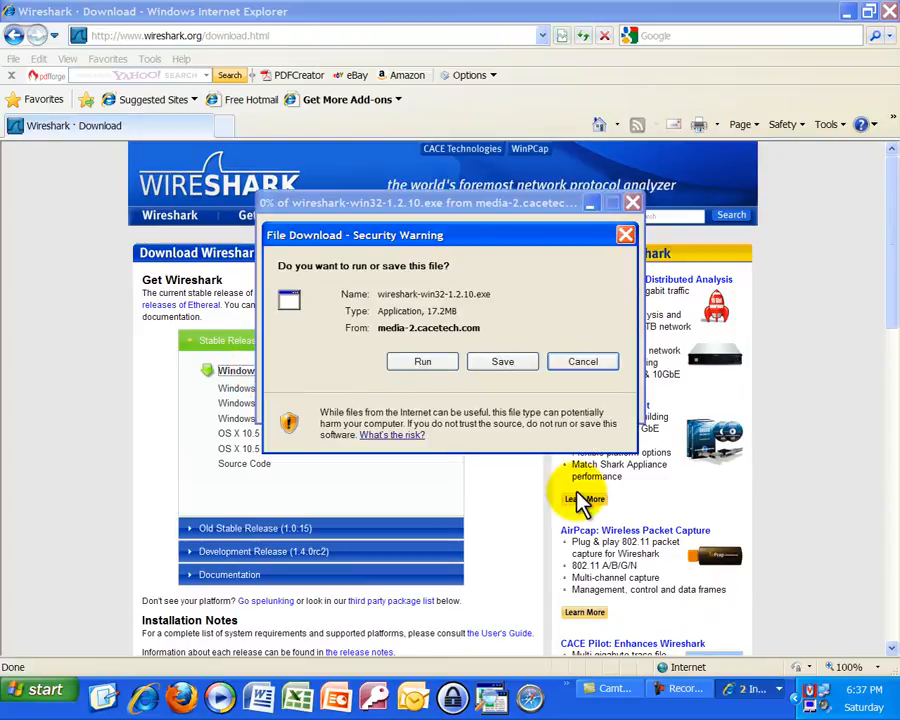
mouse_move(550, 380)
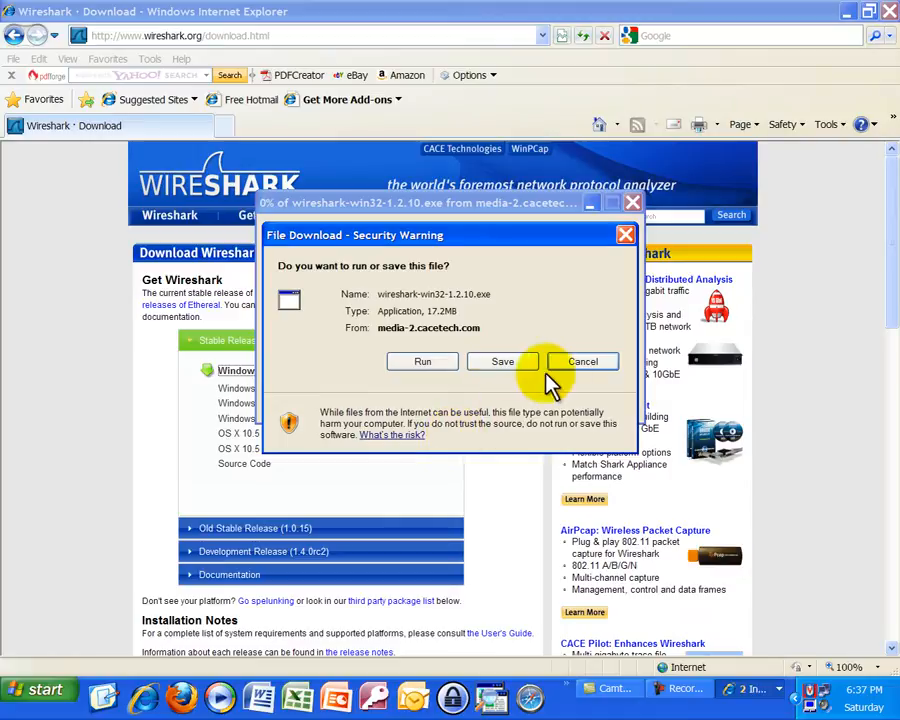
left_click(502, 360)
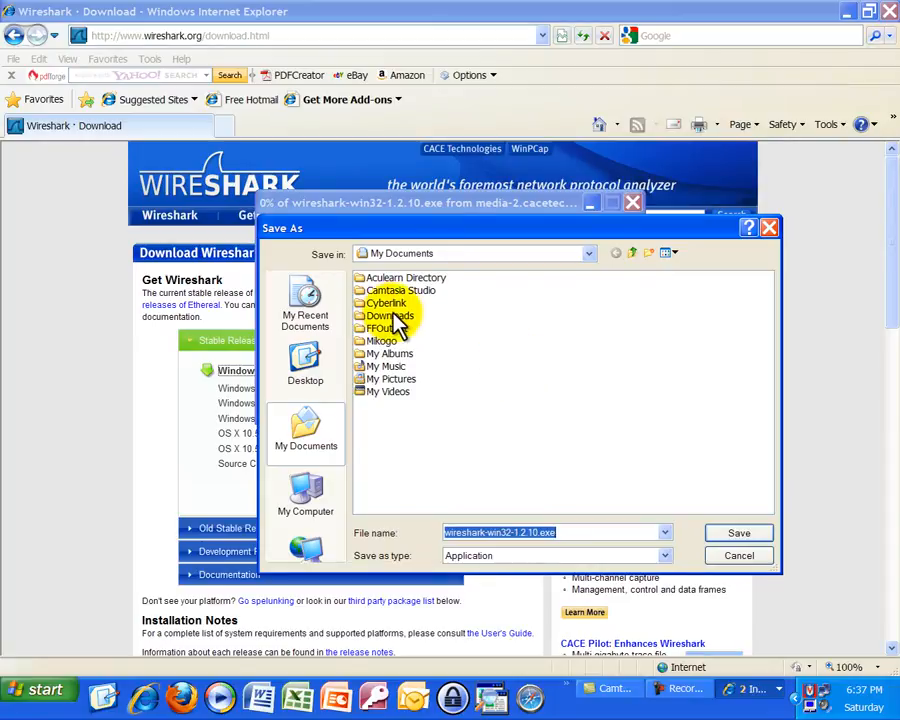
mouse_move(404, 324)
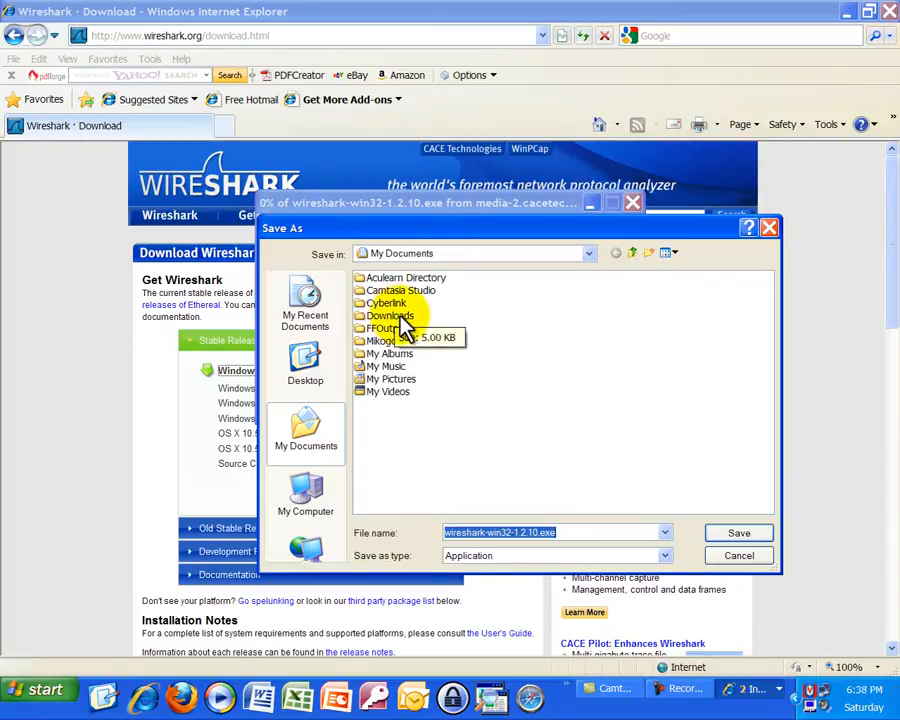
double_click(386, 316)
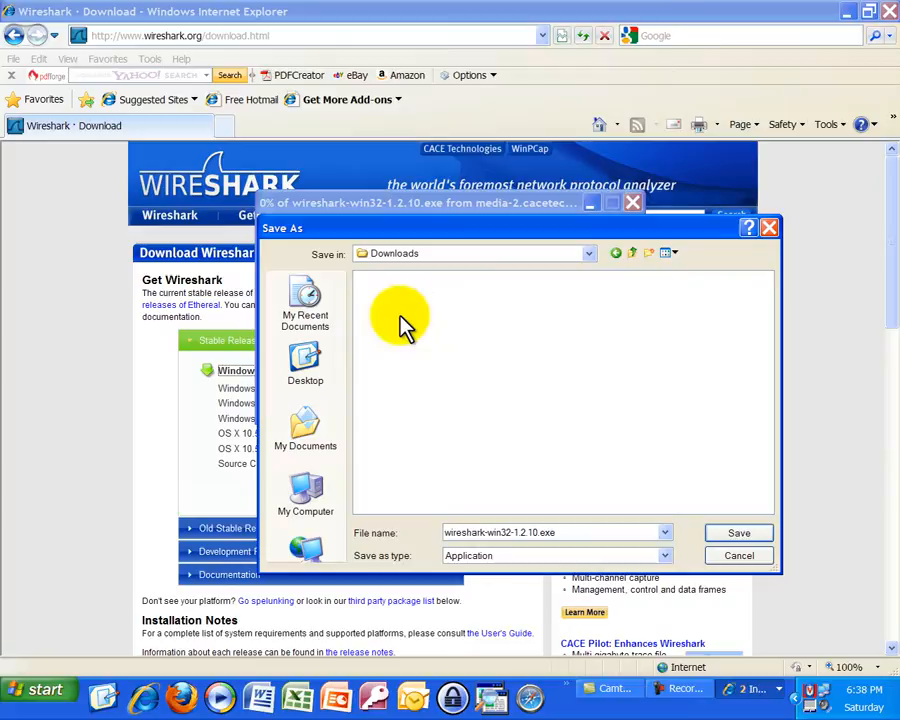
mouse_move(712, 466)
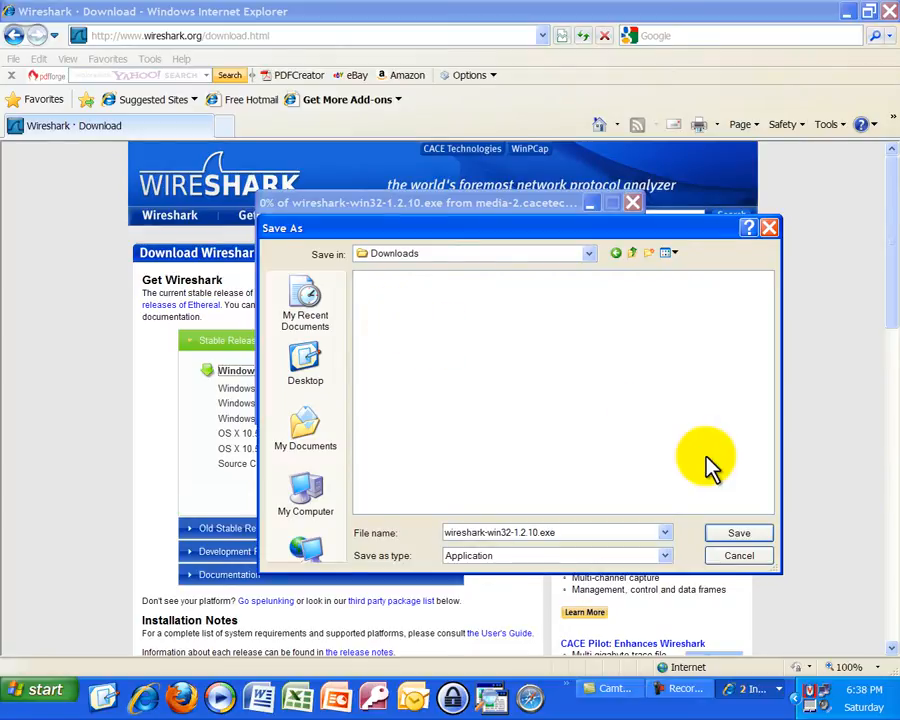
mouse_move(742, 496)
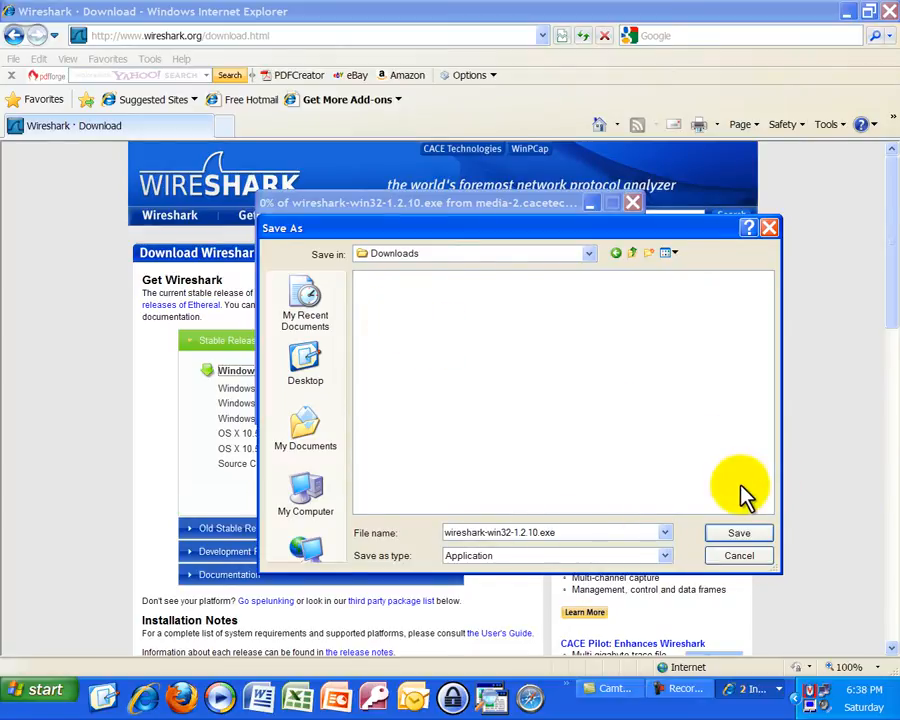
left_click(738, 532)
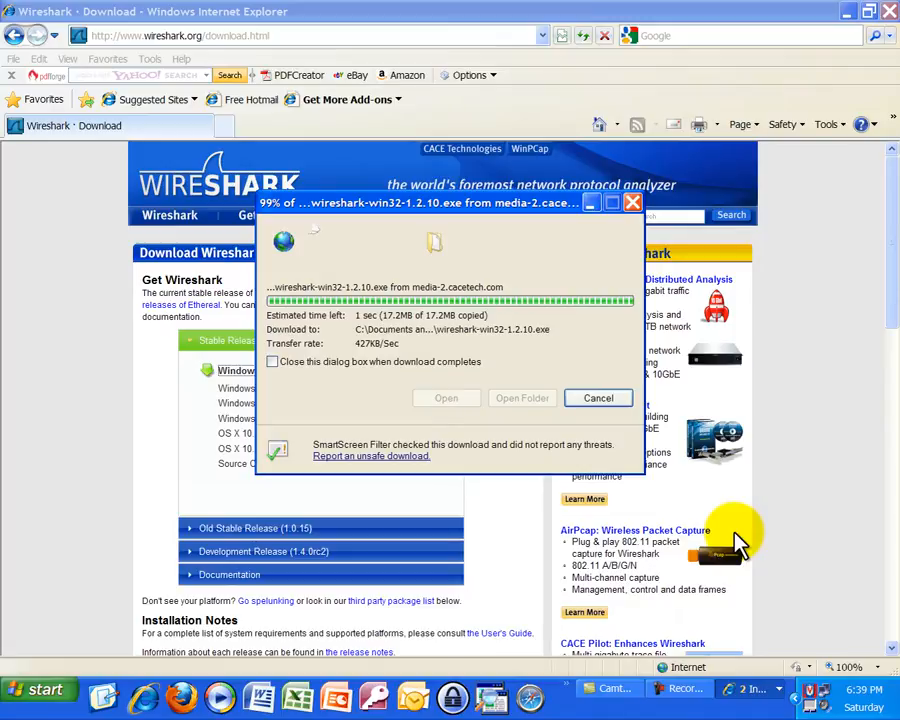
mouse_move(838, 510)
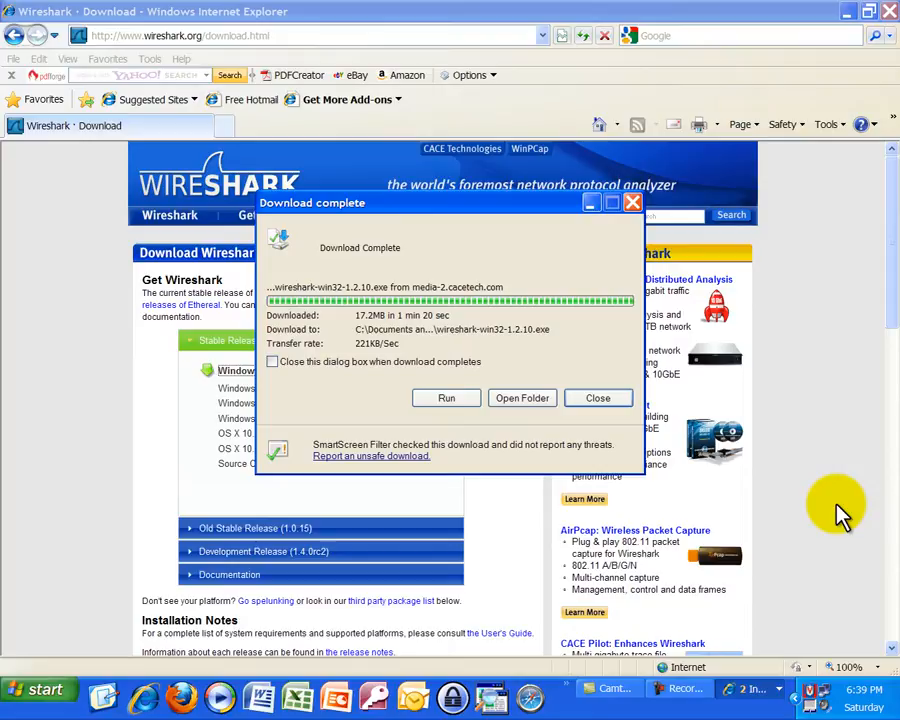
mouse_move(490, 360)
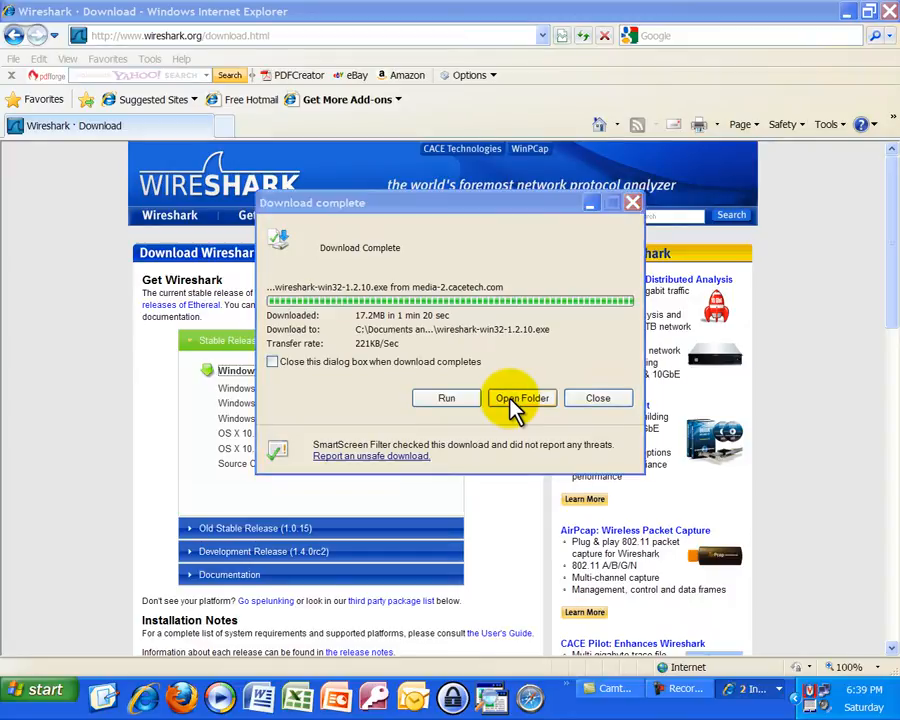
- Show the Downloads folder and launch wireshark-win32-1.2.10.exe to start the setup wizard
left_click(520, 398)
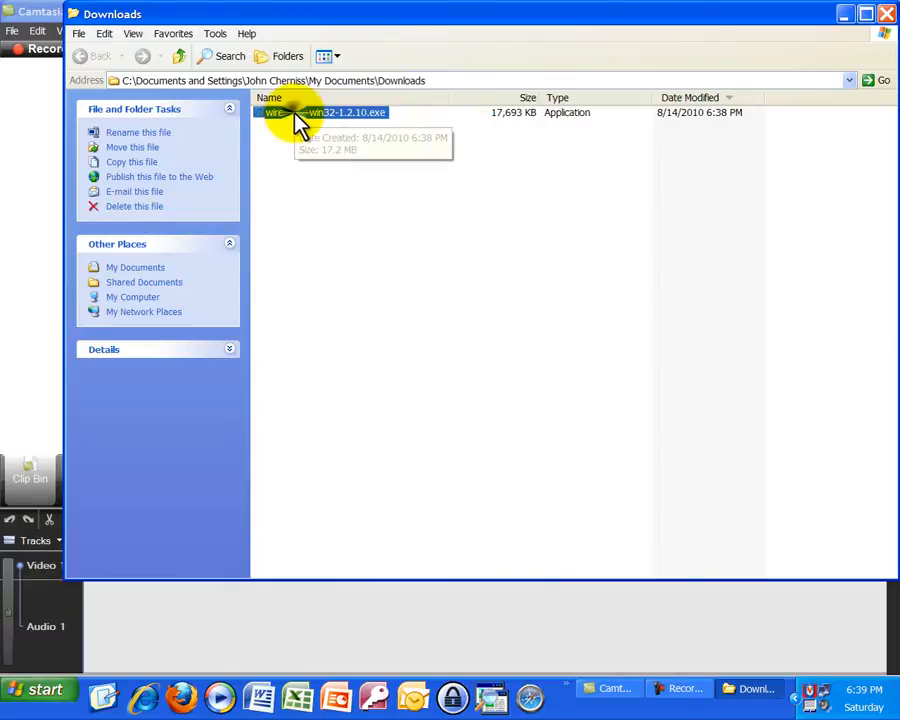
double_click(304, 112)
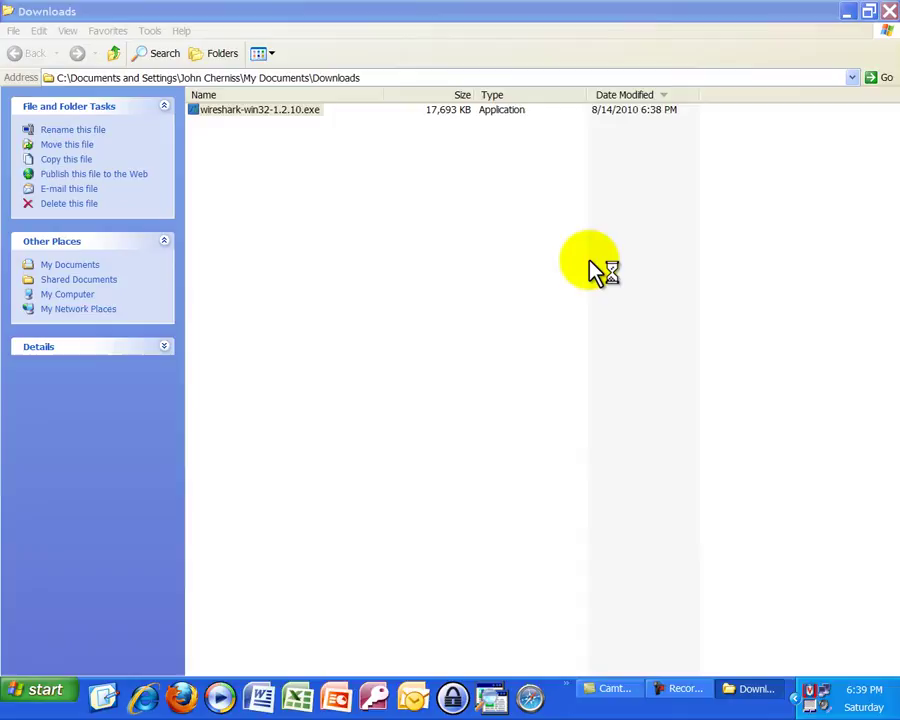
double_click(264, 110)
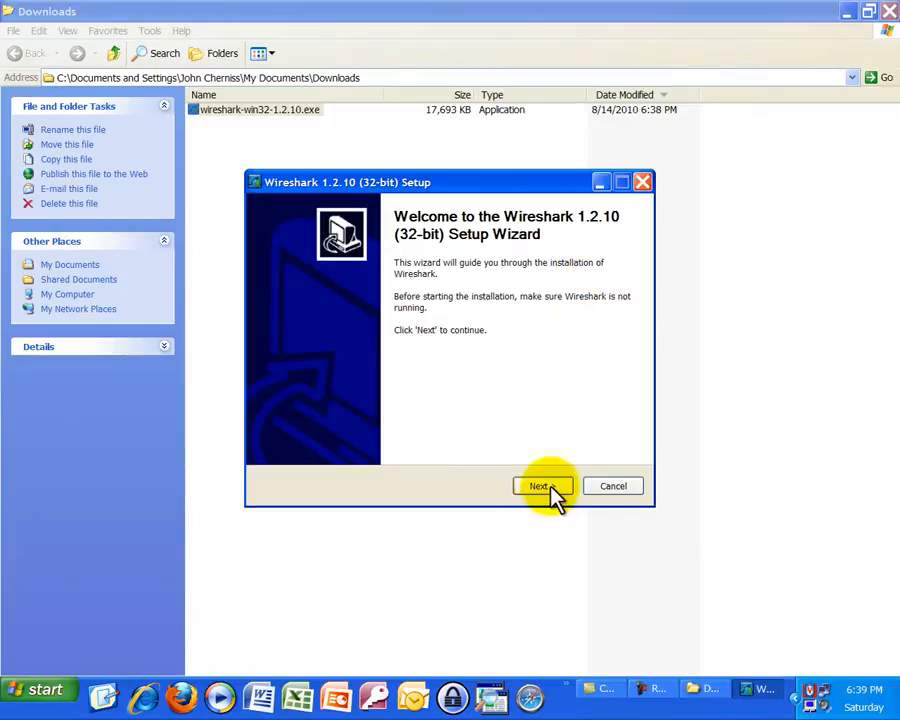
- Pass the welcome page, agree to the license and keep all default components selected
left_click(540, 486)
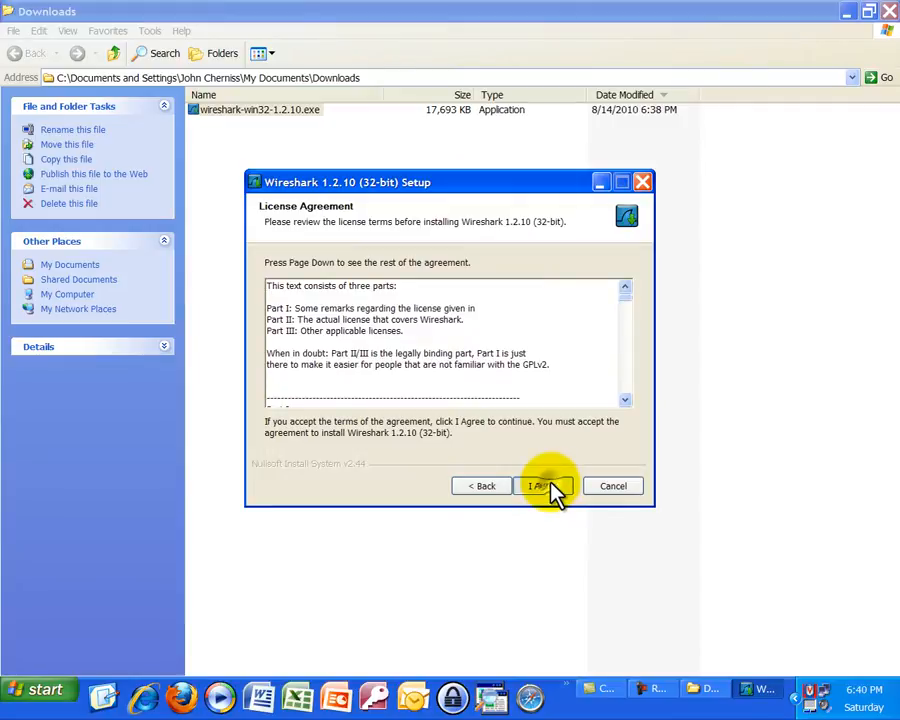
left_click(544, 486)
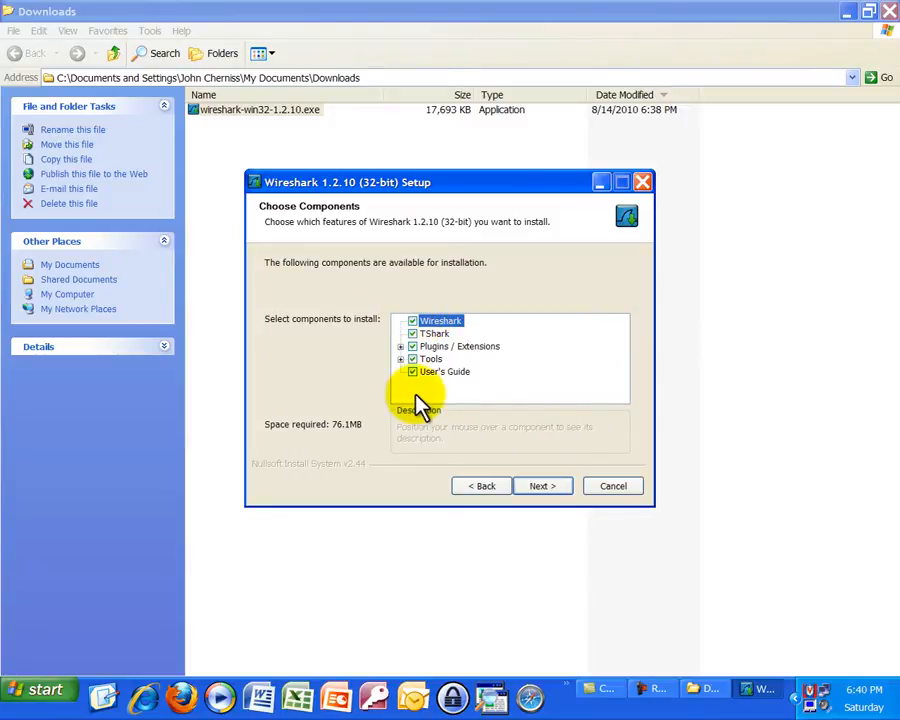
mouse_move(490, 390)
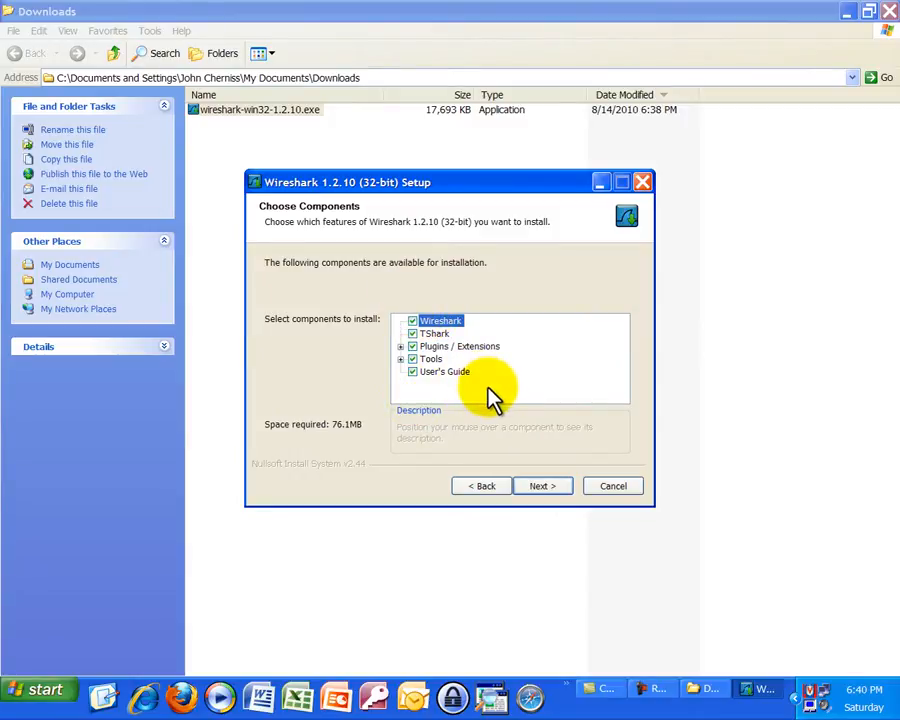
mouse_move(428, 330)
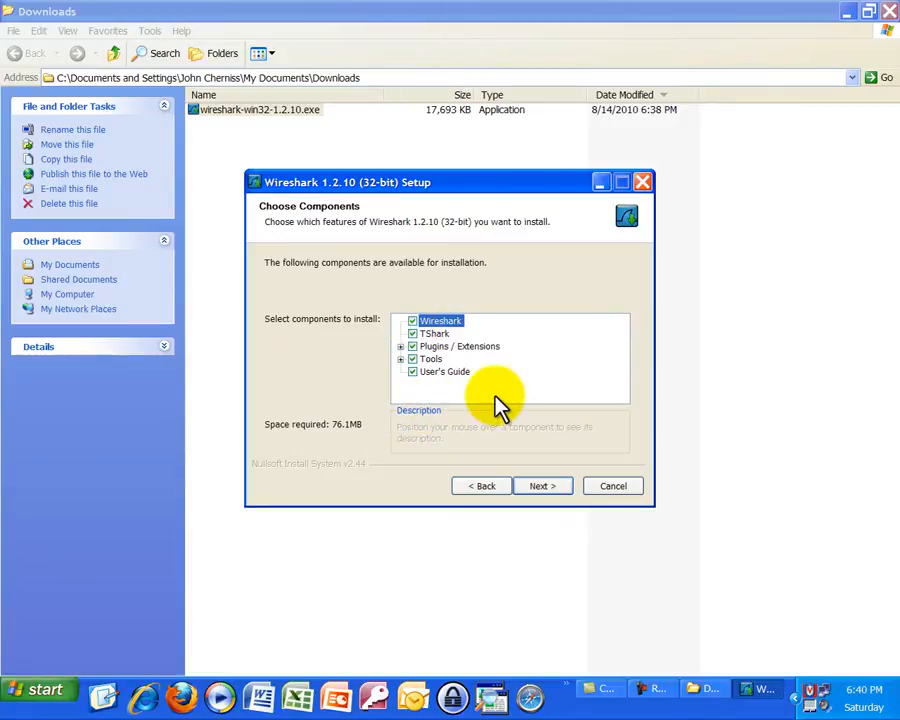
mouse_move(456, 390)
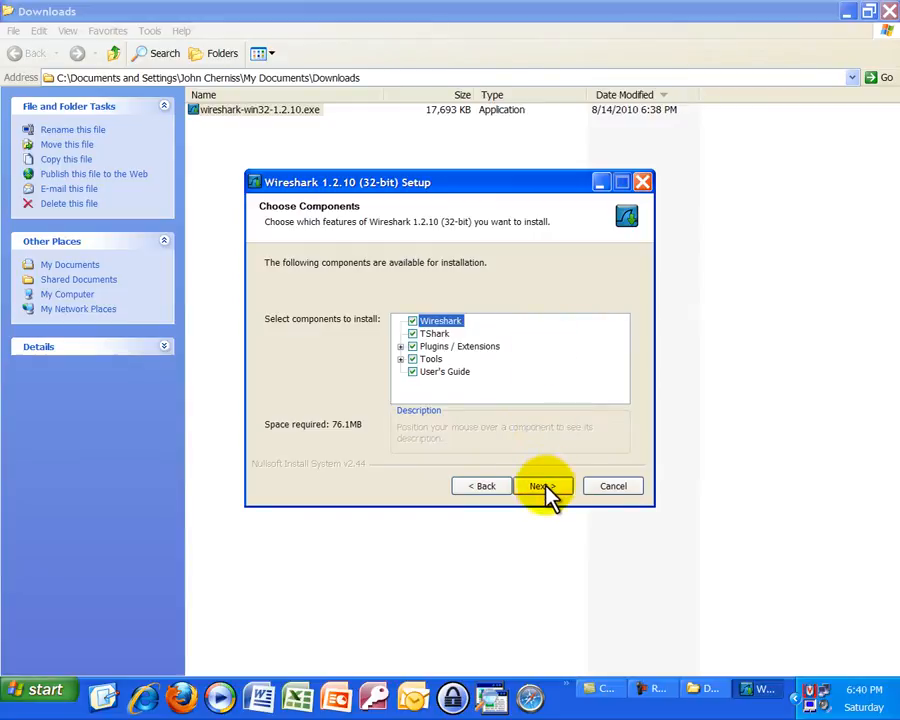
left_click(542, 486)
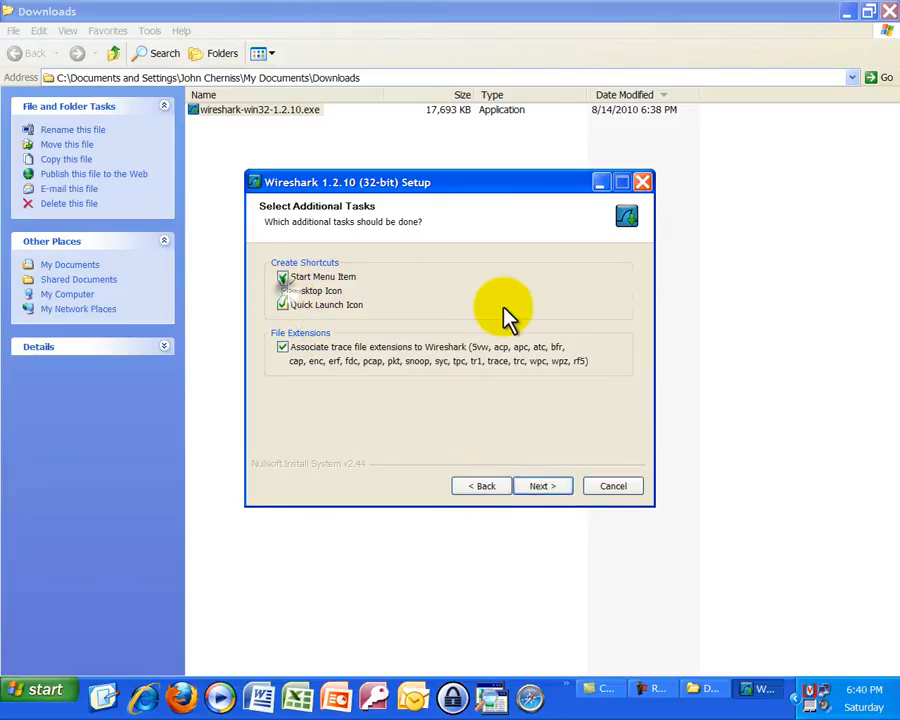
- Keep all shortcuts and file associations and accept C:\Program Files\Wireshark as install folder
left_click(284, 290)
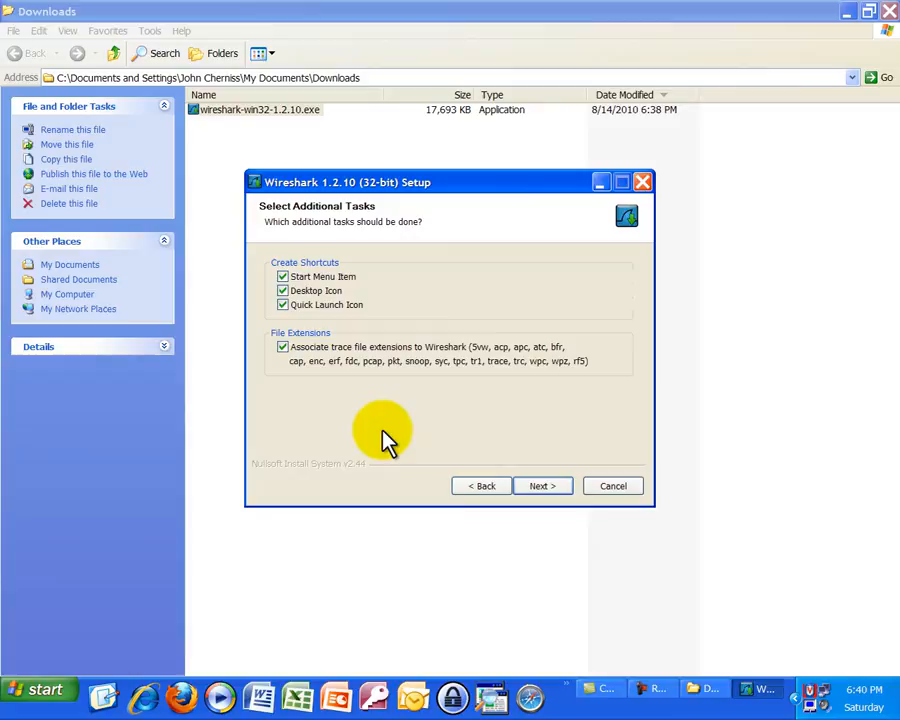
mouse_move(304, 378)
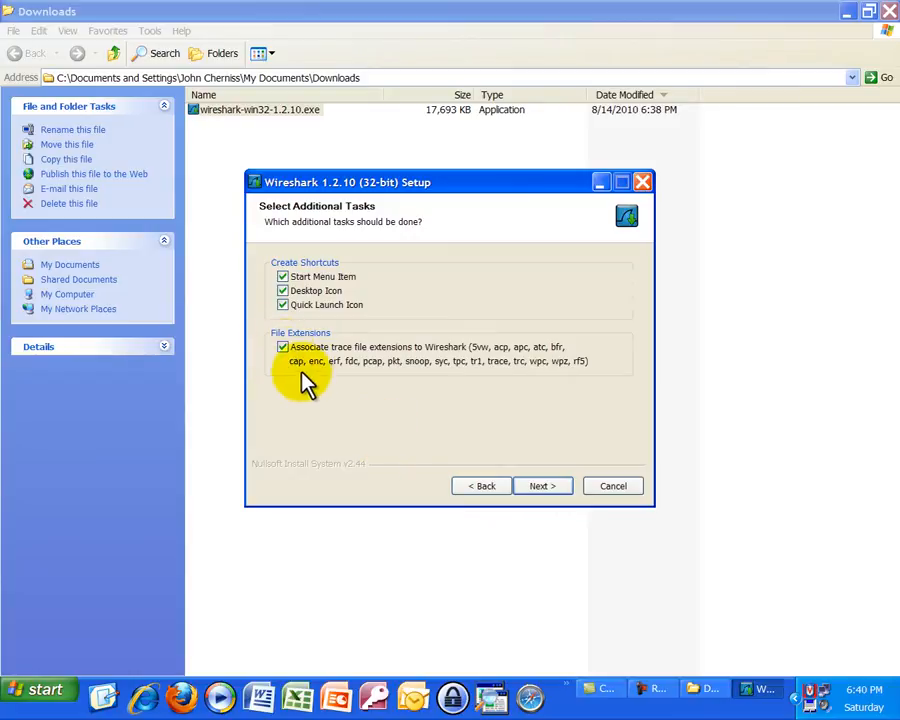
mouse_move(284, 360)
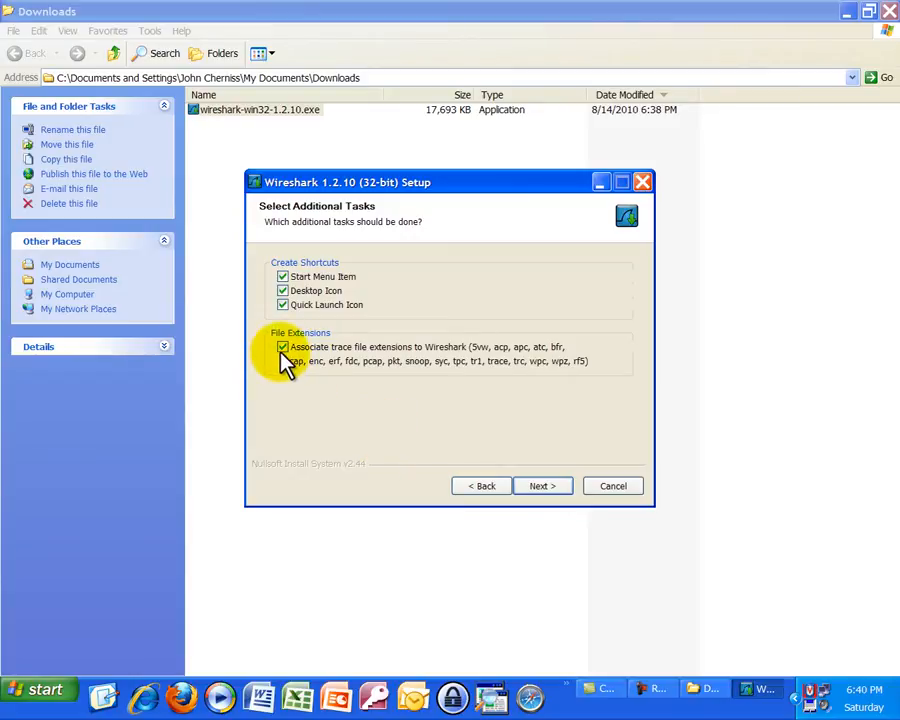
mouse_move(462, 360)
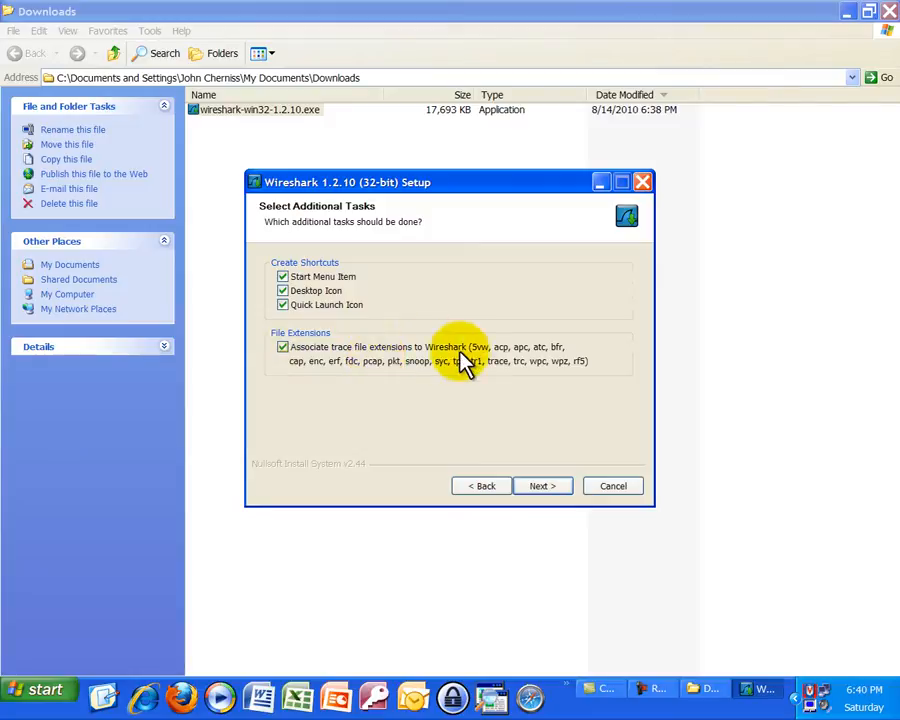
mouse_move(464, 390)
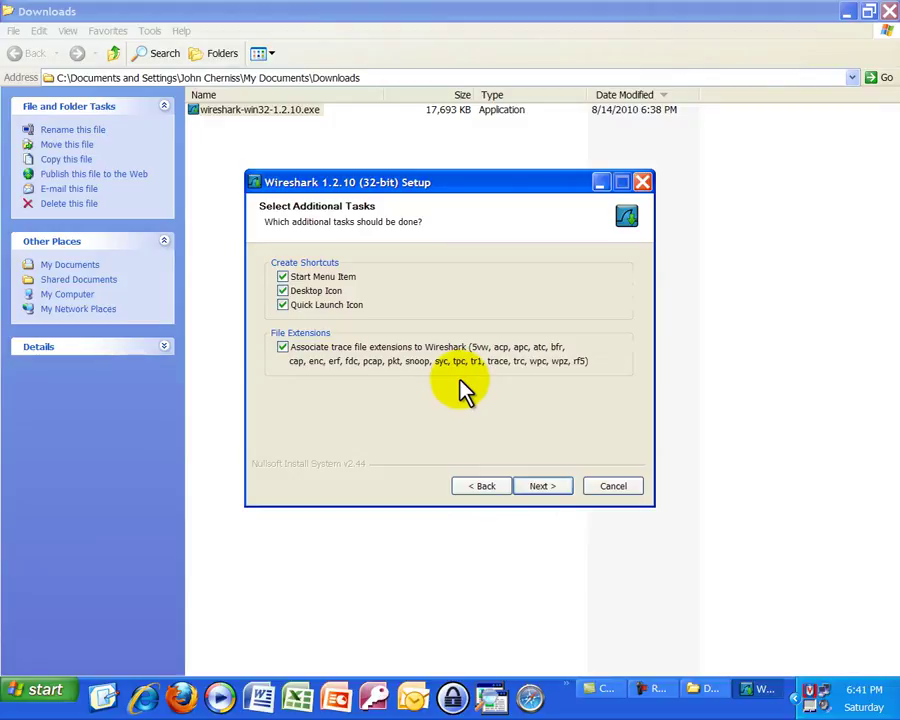
mouse_move(542, 486)
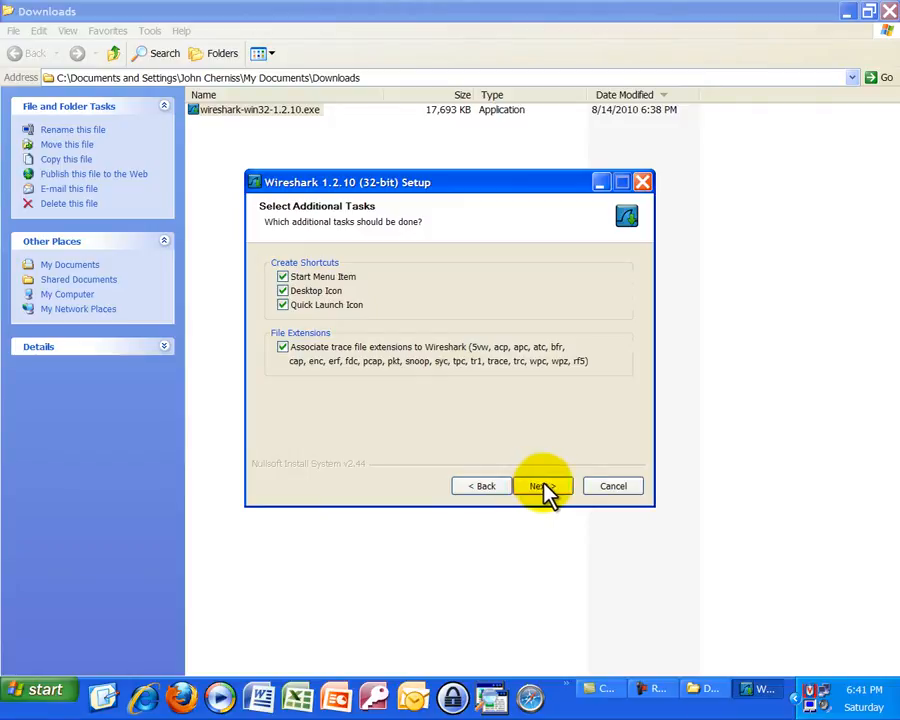
left_click(542, 486)
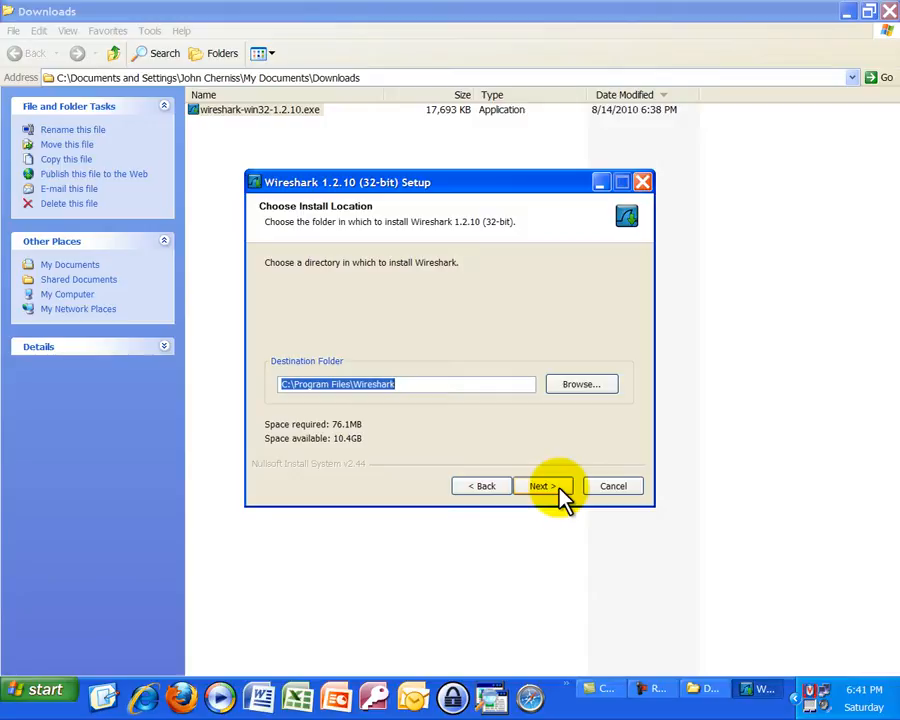
left_click(544, 486)
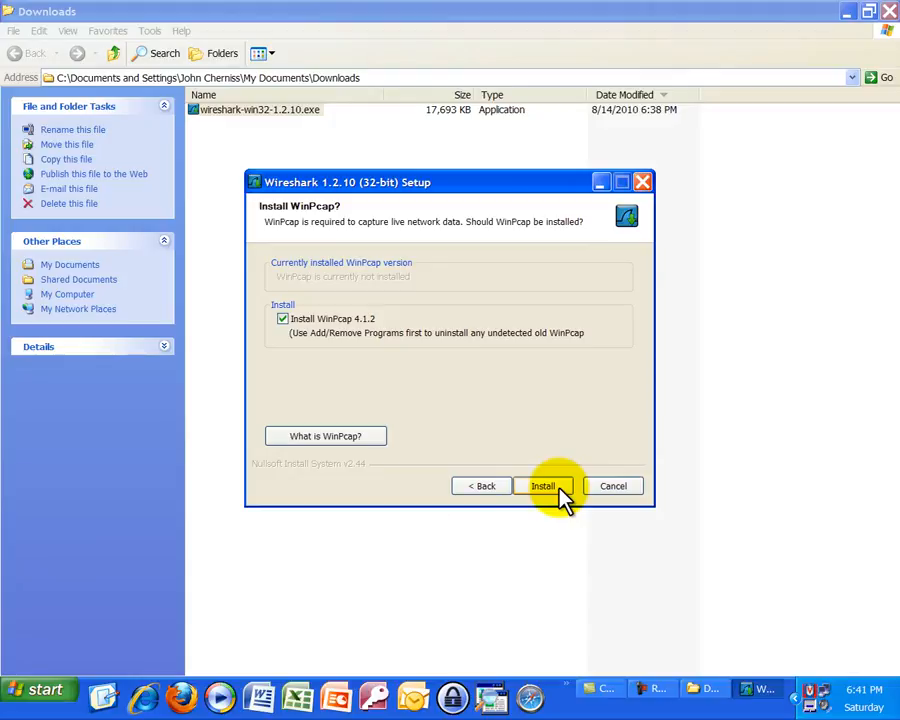
mouse_move(284, 332)
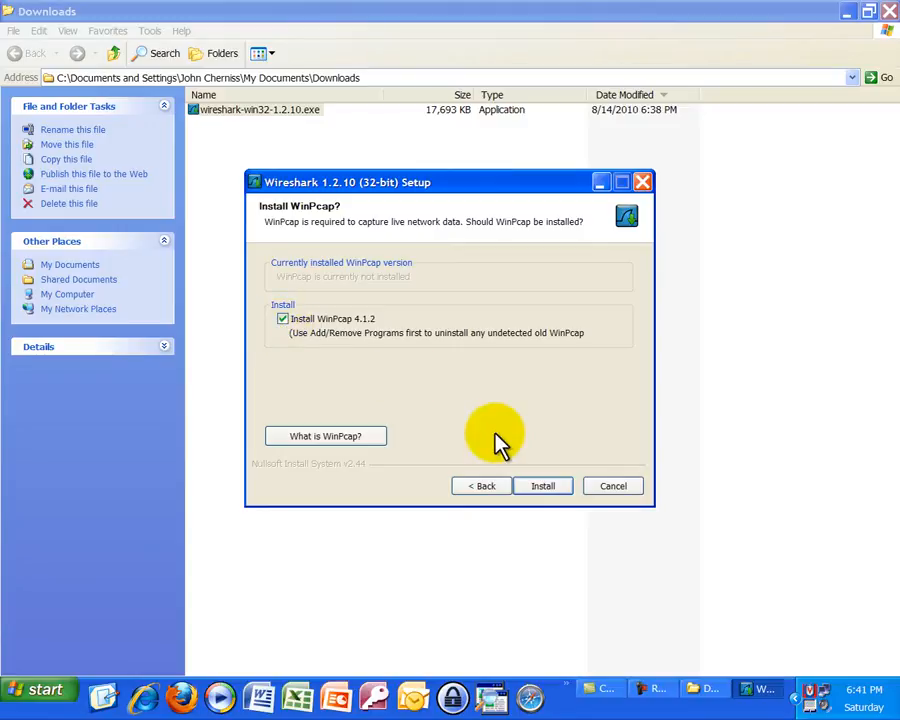
mouse_move(544, 438)
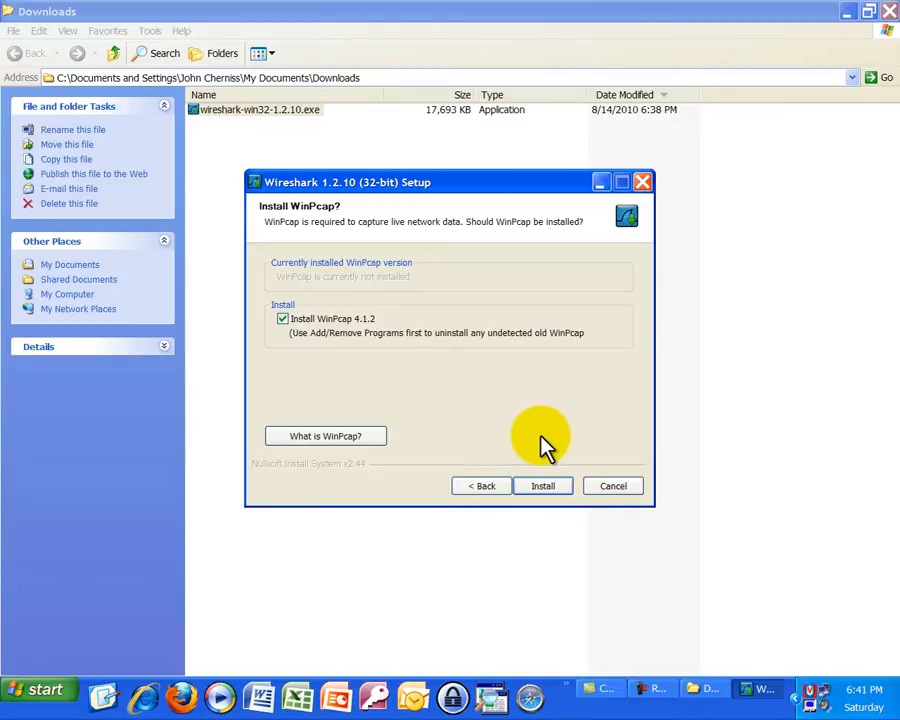
mouse_move(600, 442)
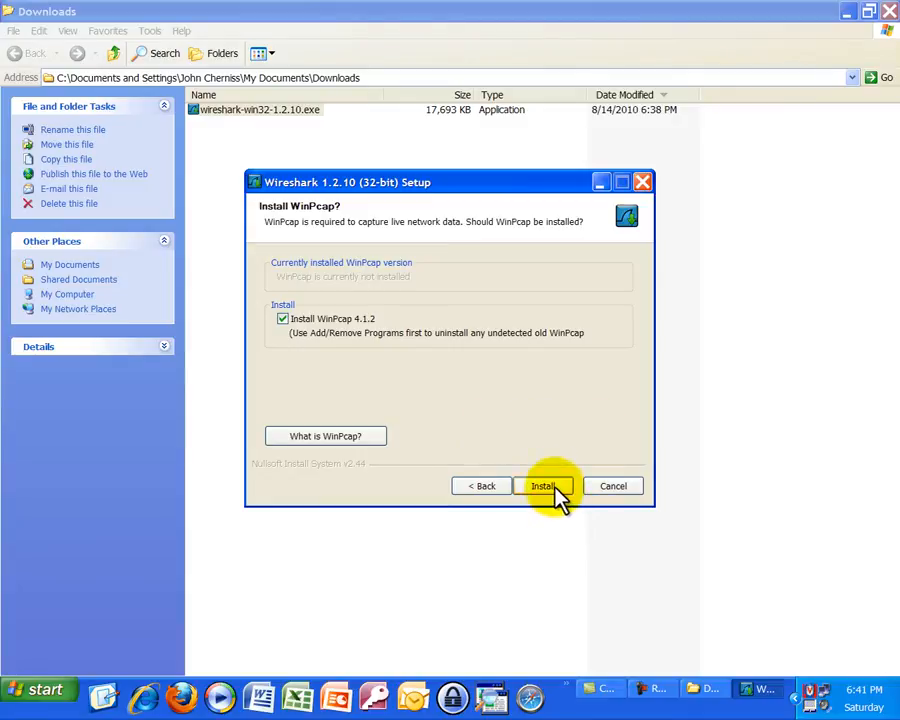
left_click(544, 486)
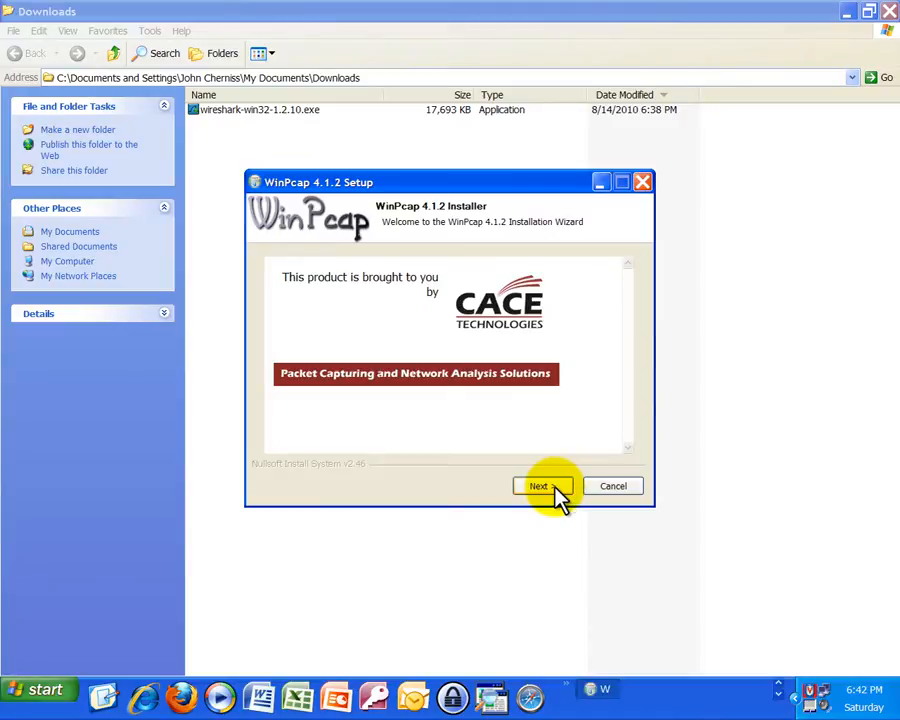
mouse_move(708, 472)
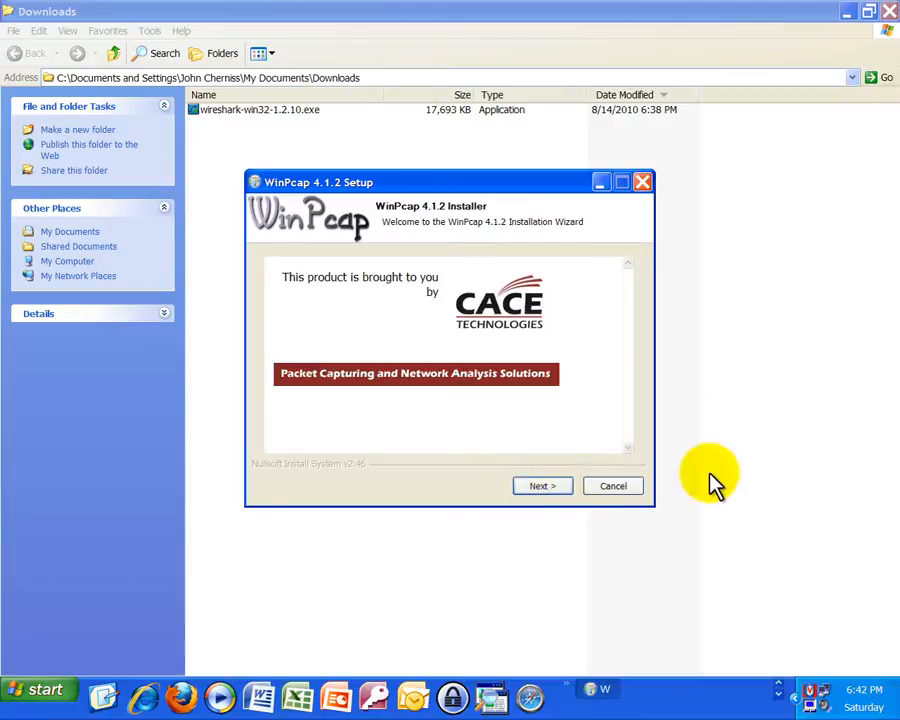
mouse_move(580, 440)
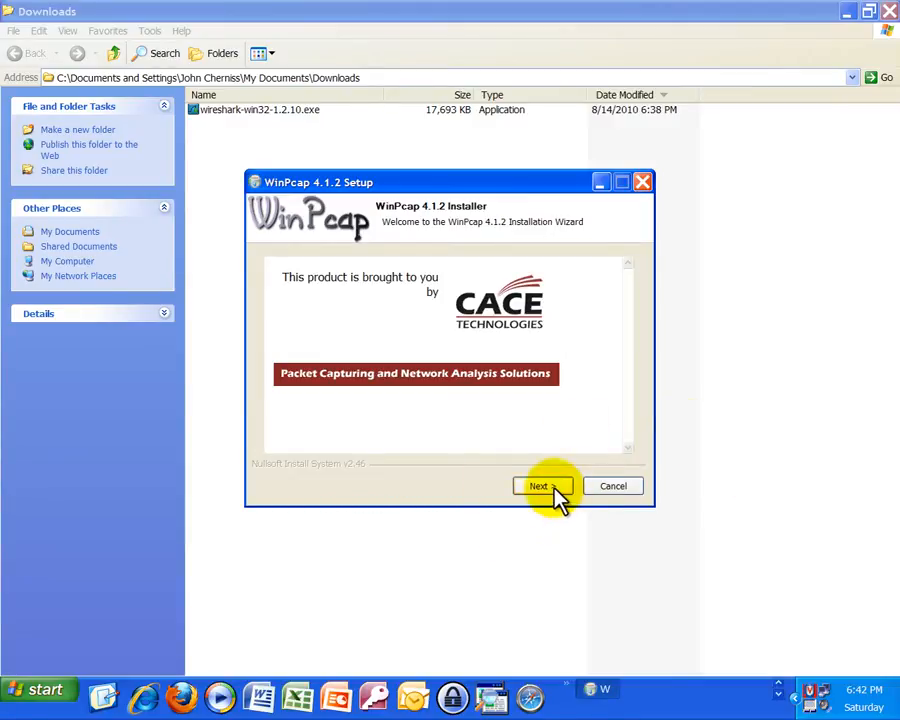
- Accept the WinPcap license and install it with the driver starting automatically at boot
left_click(540, 486)
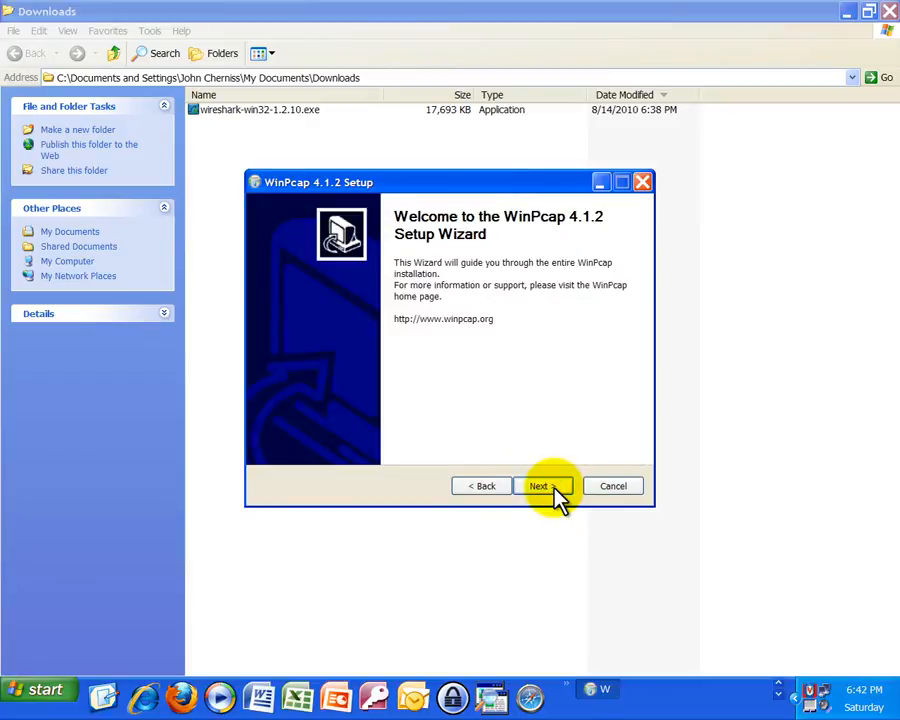
left_click(542, 486)
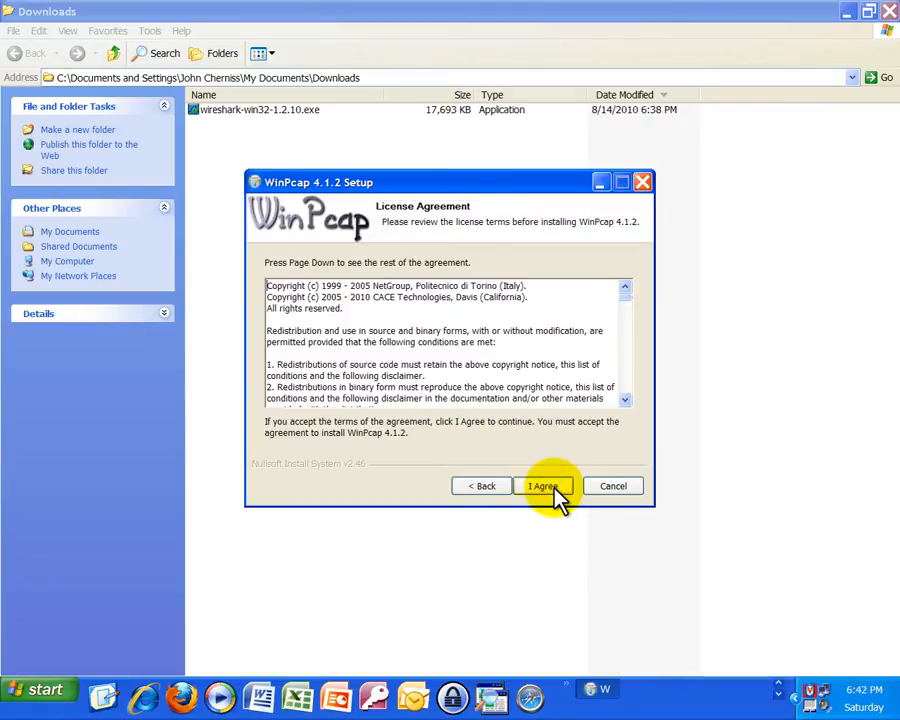
left_click(544, 486)
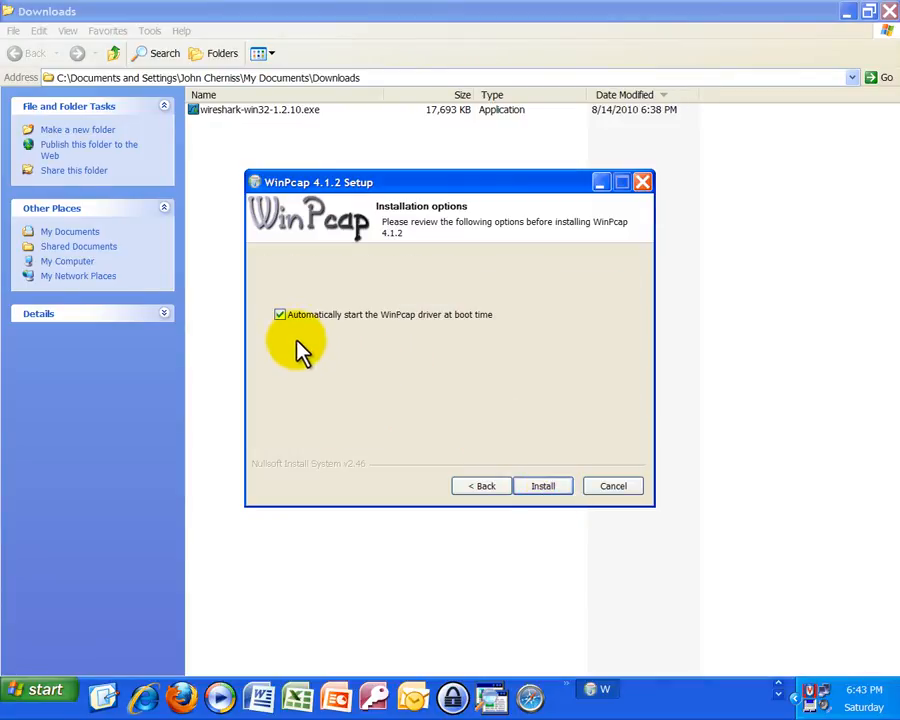
mouse_move(424, 348)
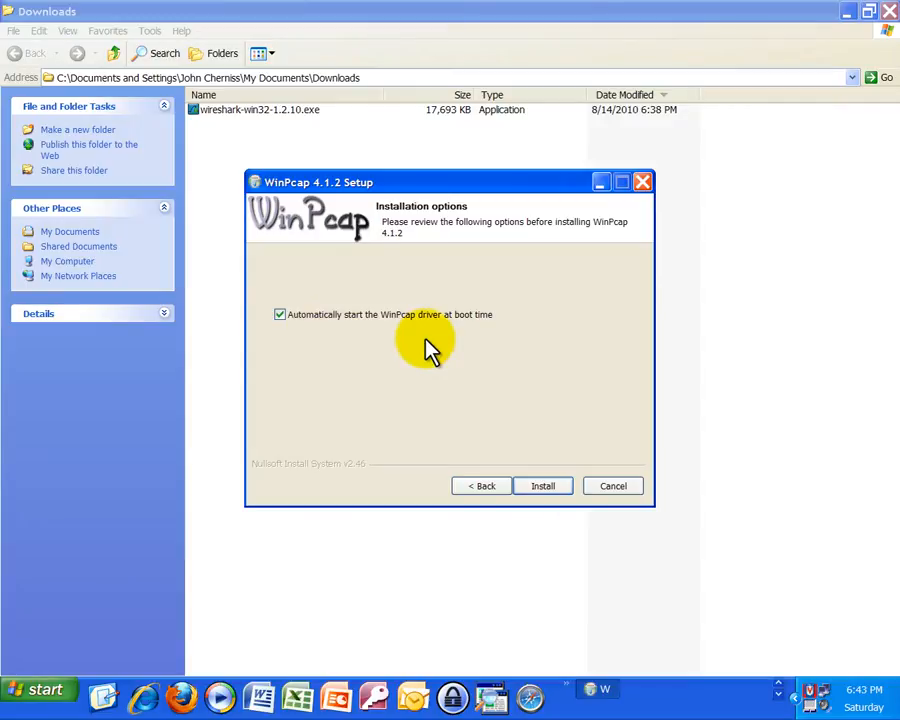
mouse_move(558, 396)
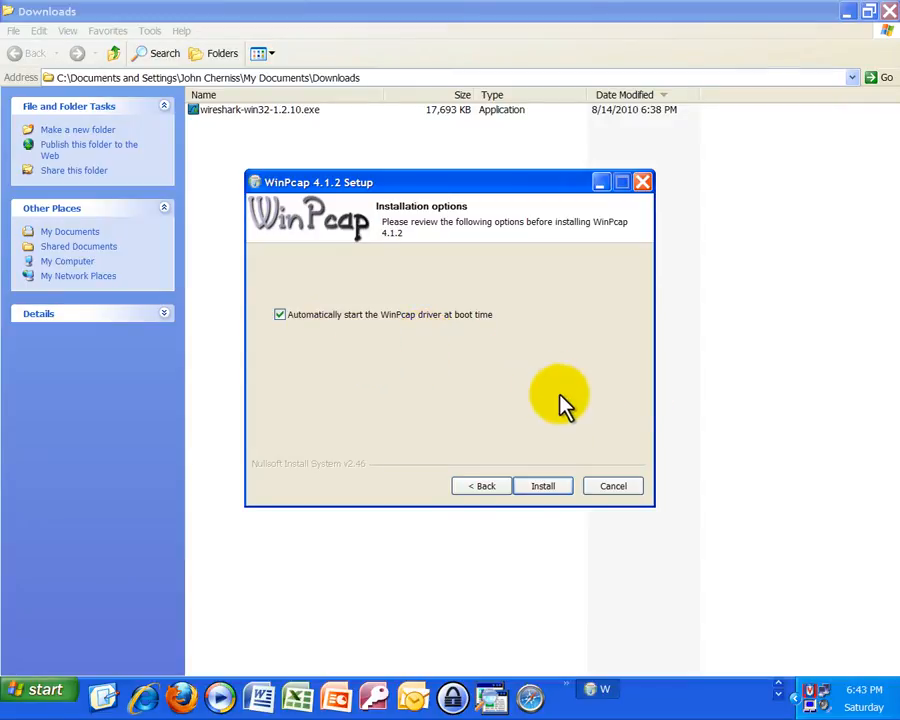
mouse_move(588, 430)
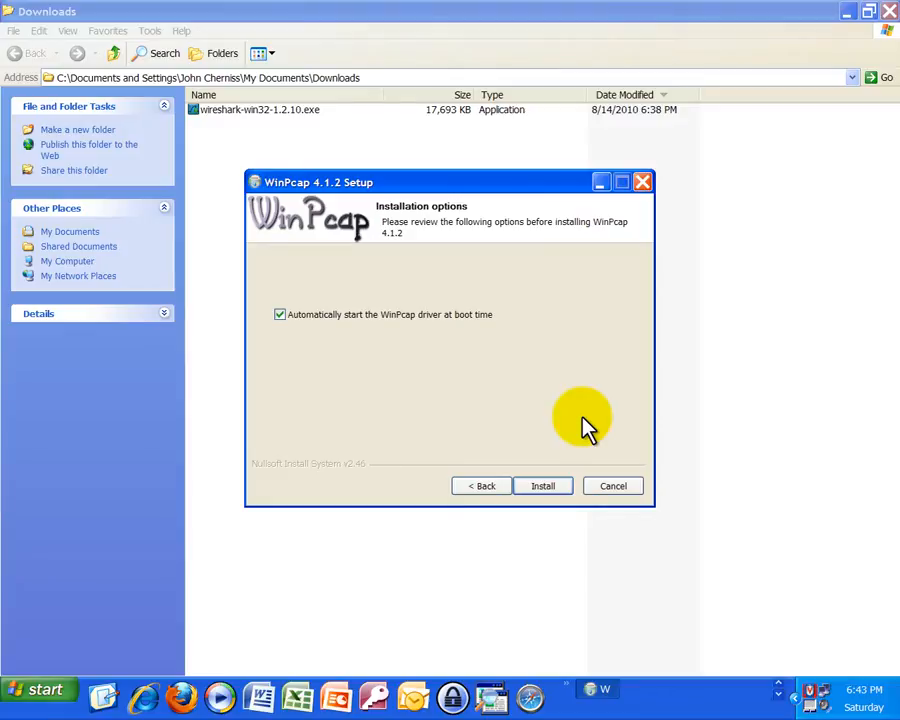
mouse_move(542, 486)
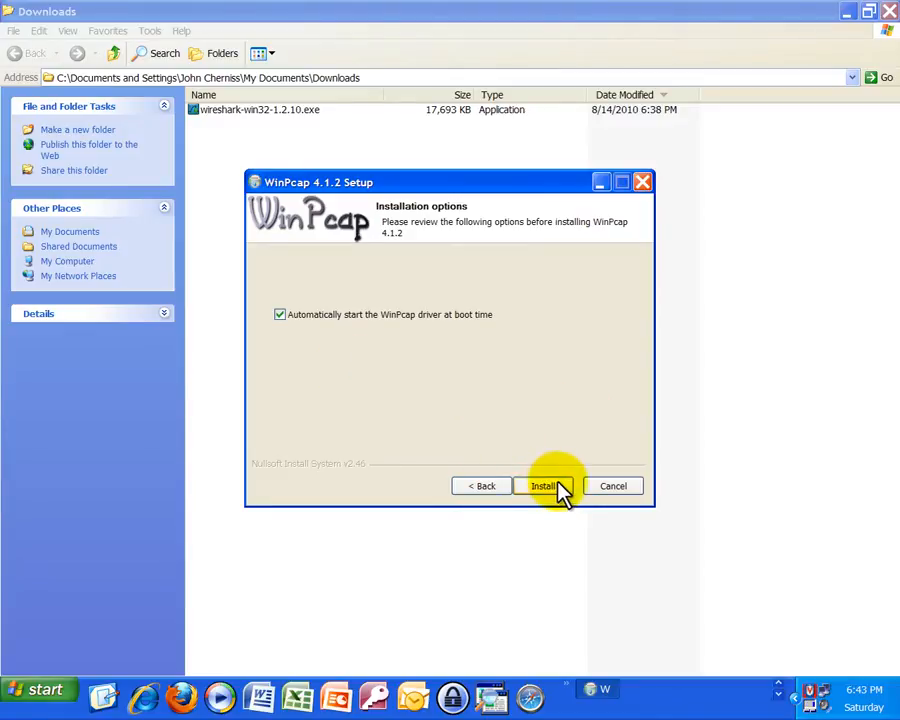
left_click(544, 486)
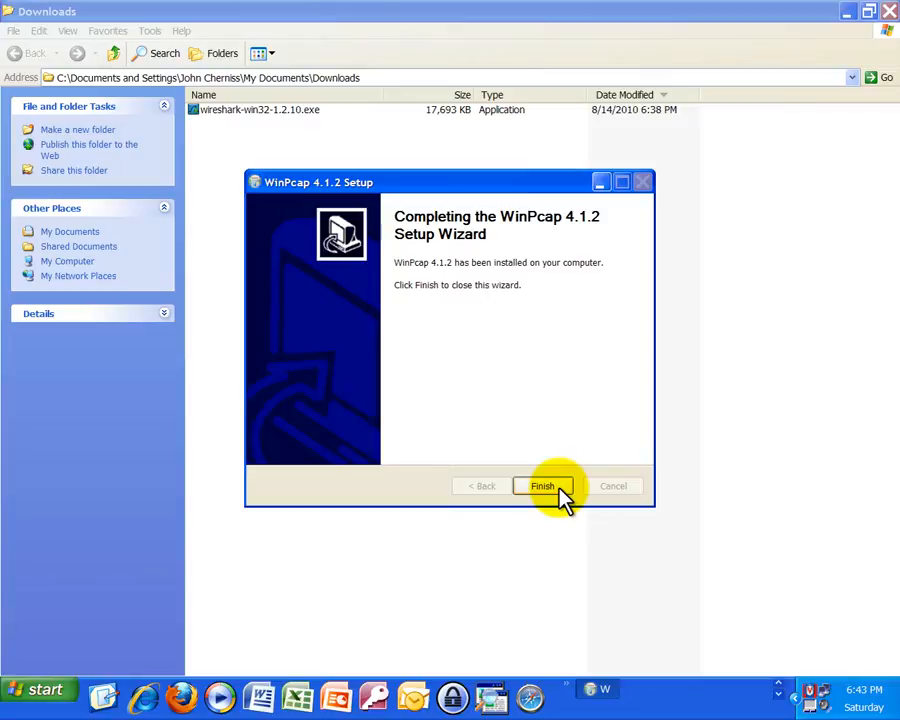
- Finish the WinPcap wizard so the Wireshark installation runs to completion
left_click(542, 486)
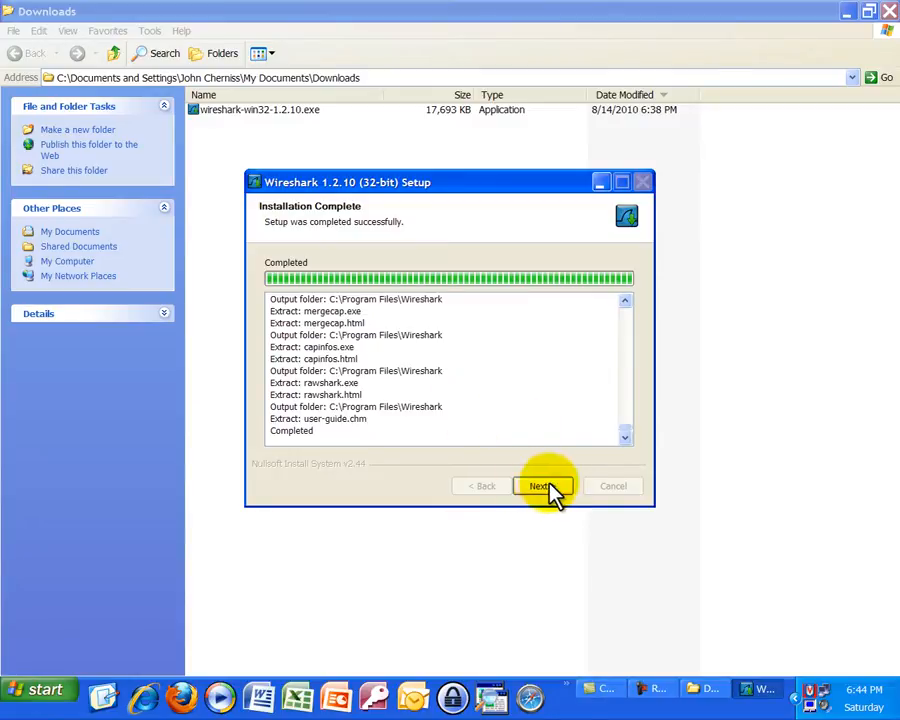
- Finish setup with 'Run Wireshark 1.2.10 (32-bit)' checked and 'Show News' left unchecked
left_click(544, 486)
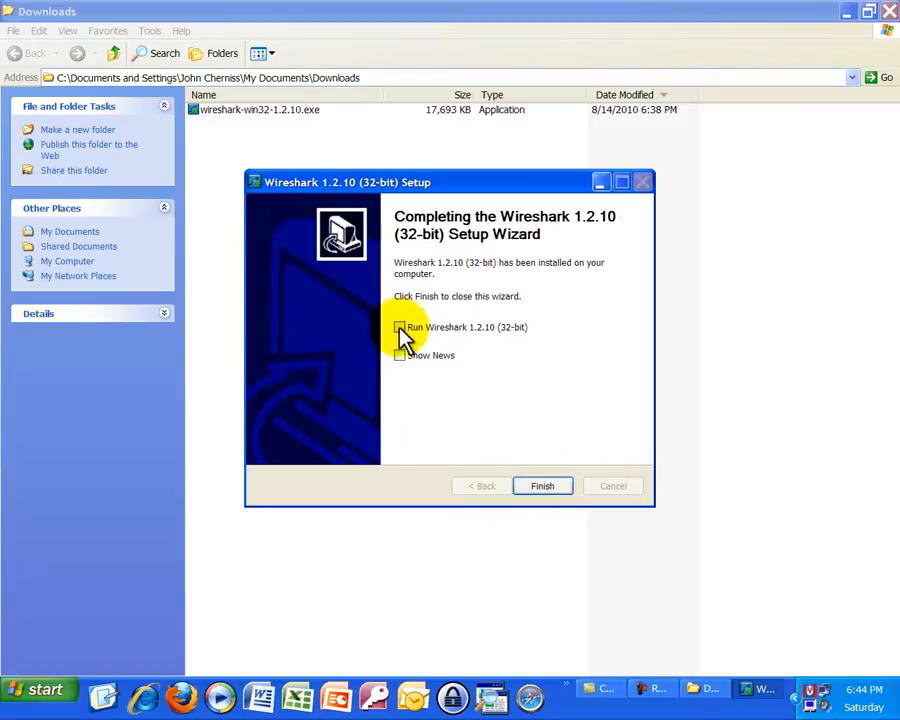
left_click(400, 328)
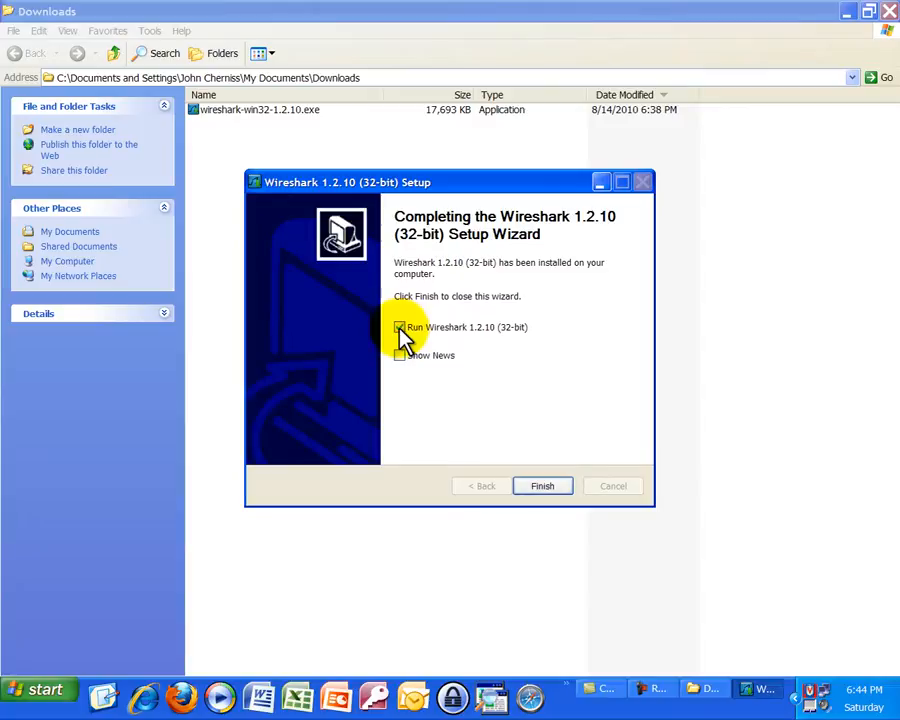
left_click(400, 328)
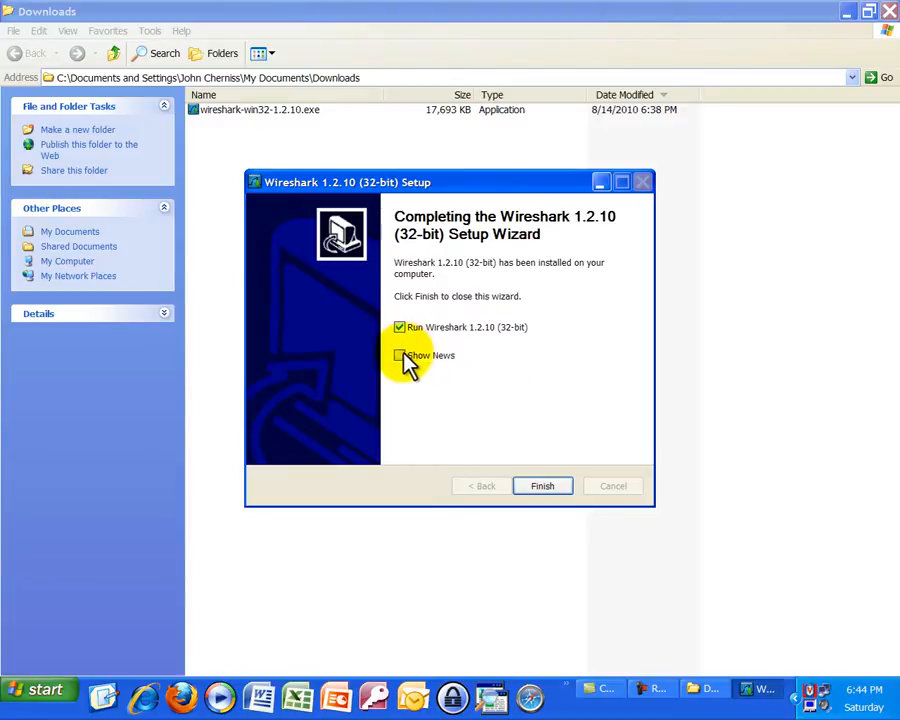
left_click(400, 356)
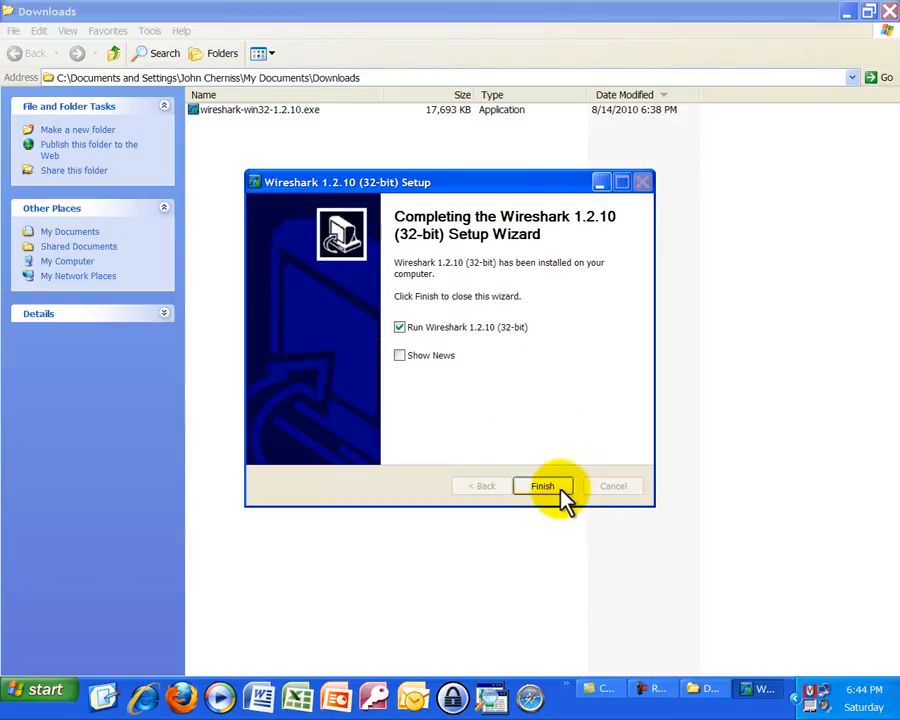
left_click(542, 486)
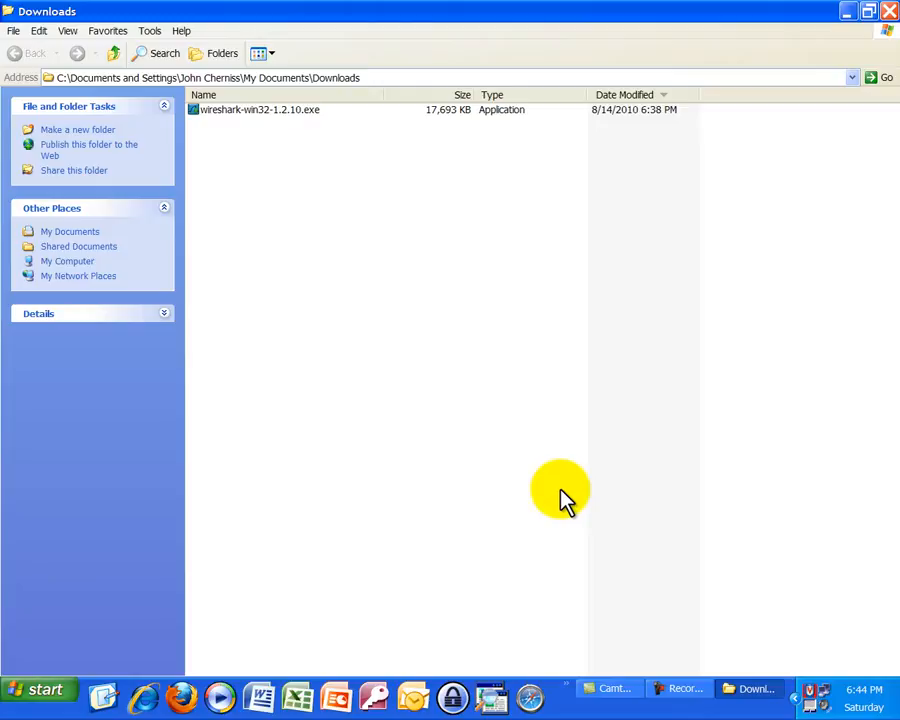
- Launch Wireshark from the Downloads folder so its start screen lists the capture interfaces
double_click(258, 108)
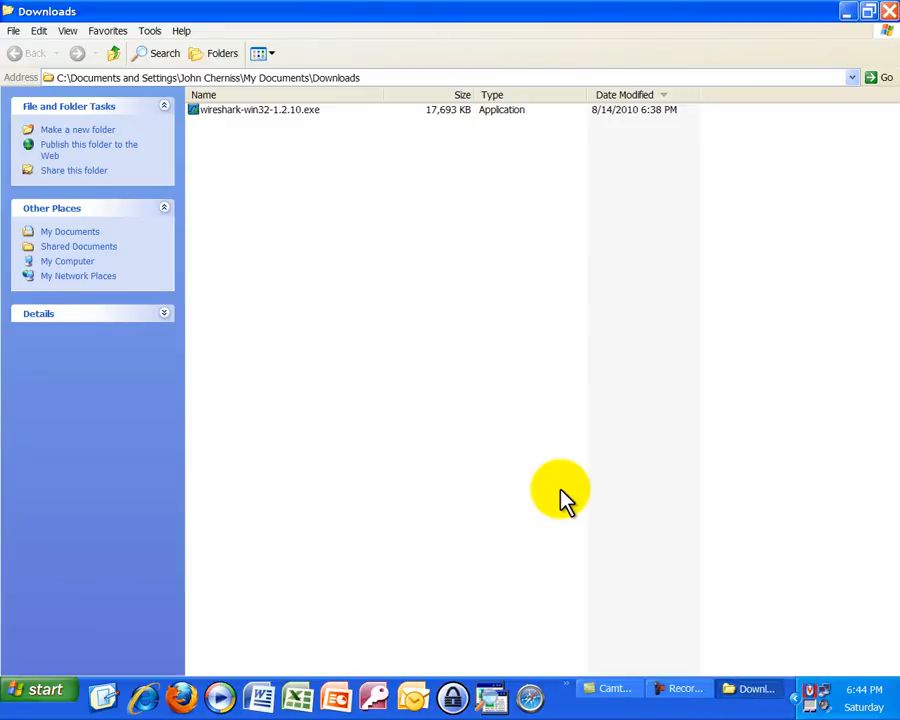
double_click(260, 108)
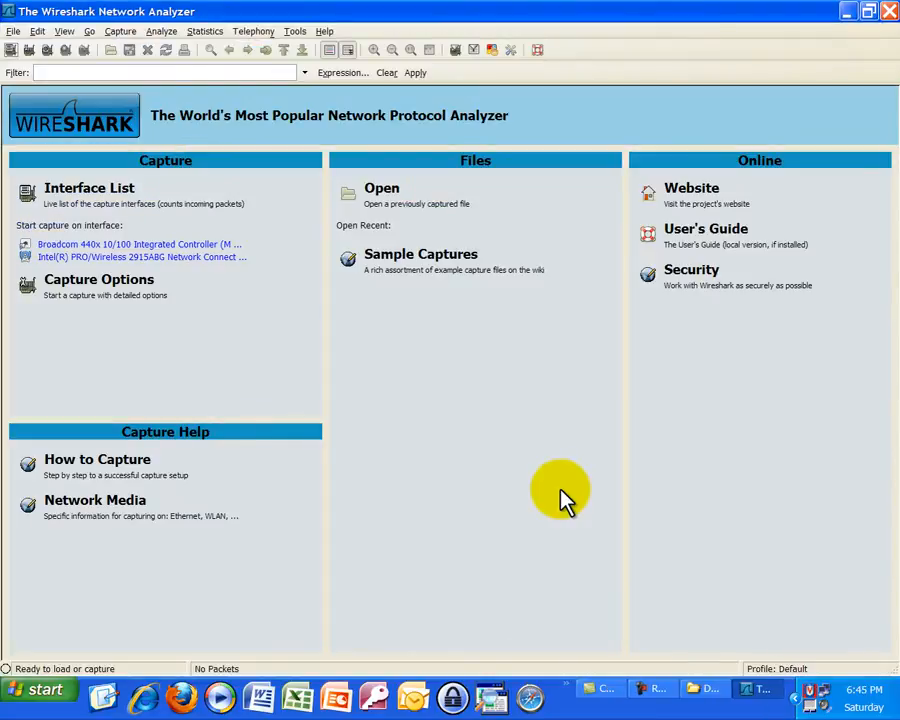
mouse_move(348, 476)
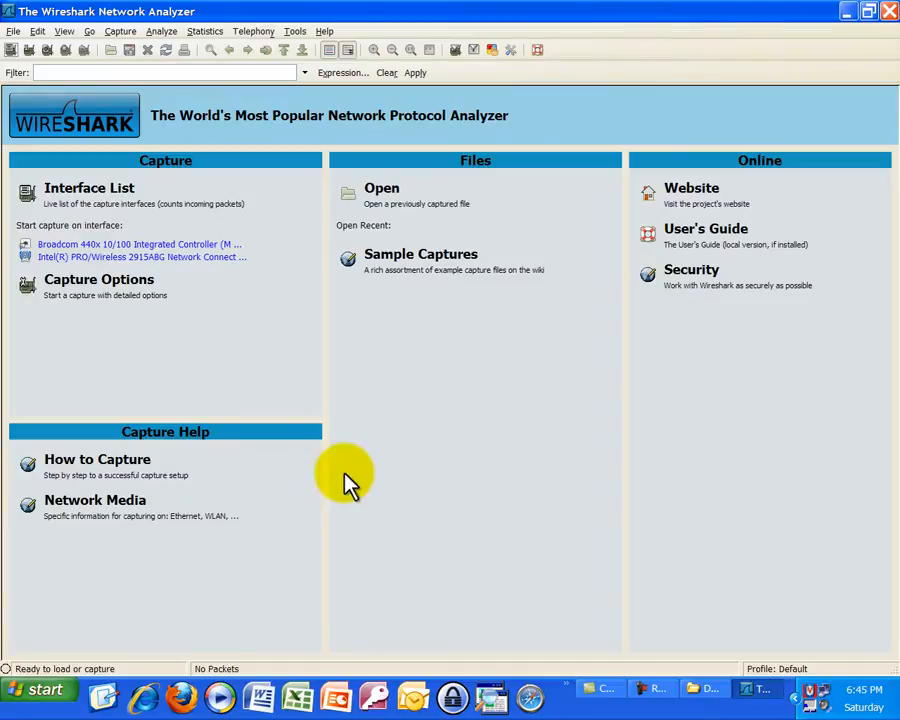
mouse_move(476, 480)
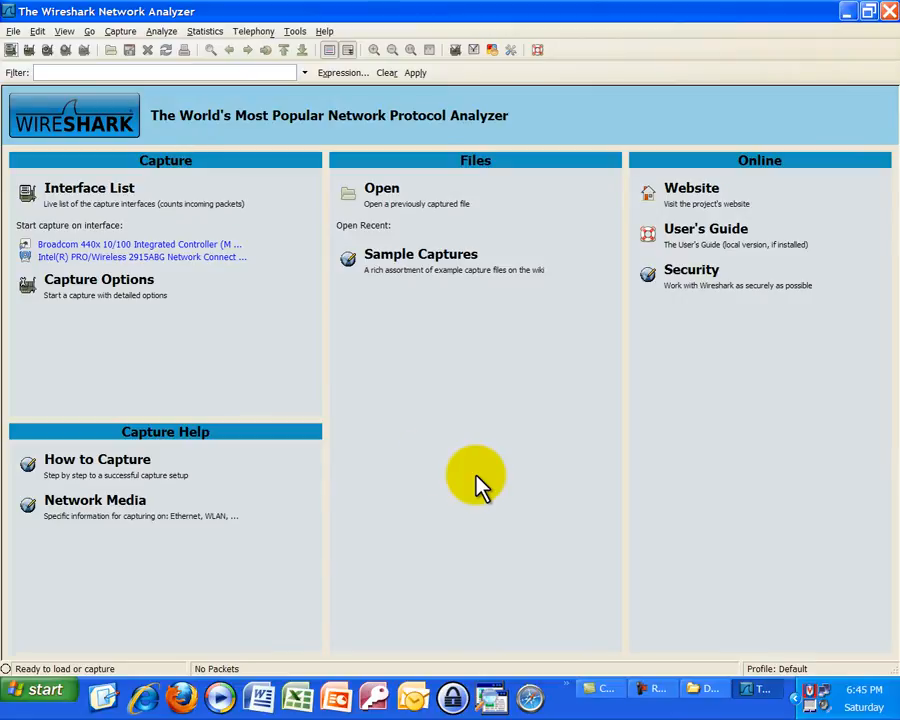
mouse_move(160, 250)
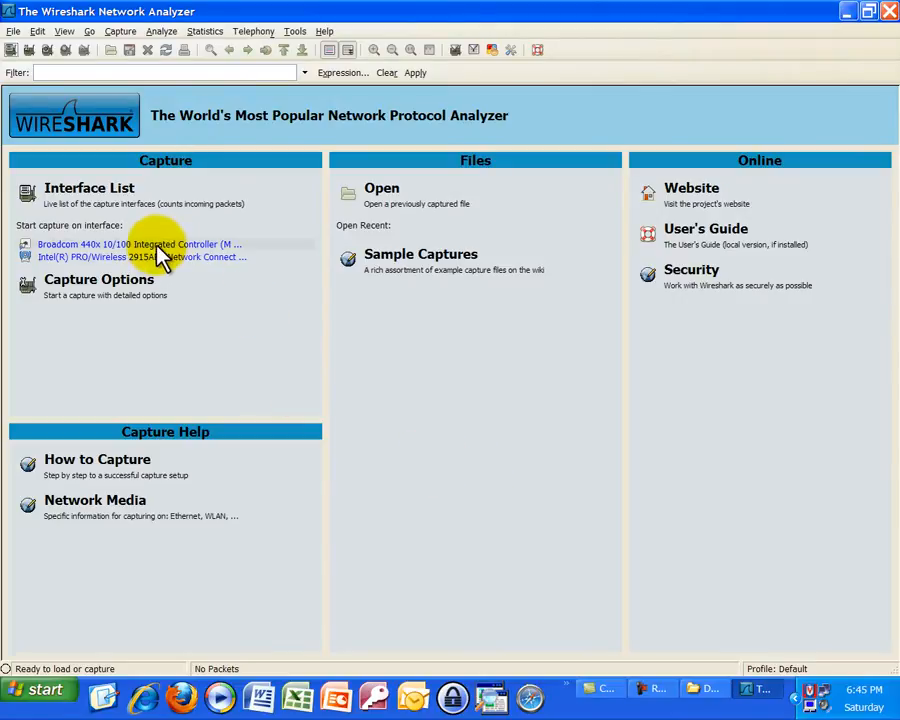
mouse_move(104, 264)
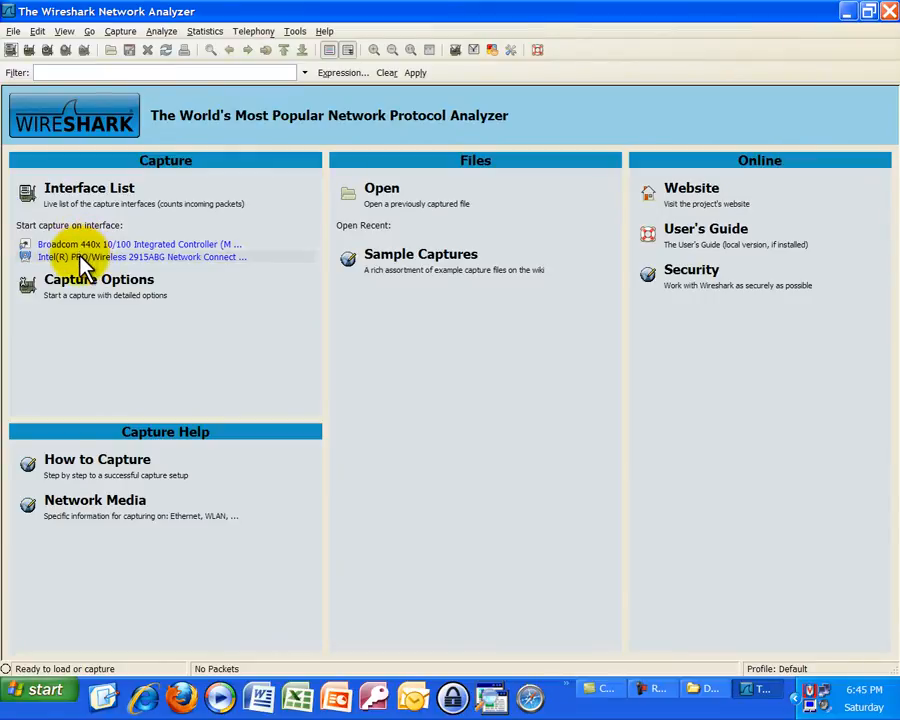
mouse_move(118, 280)
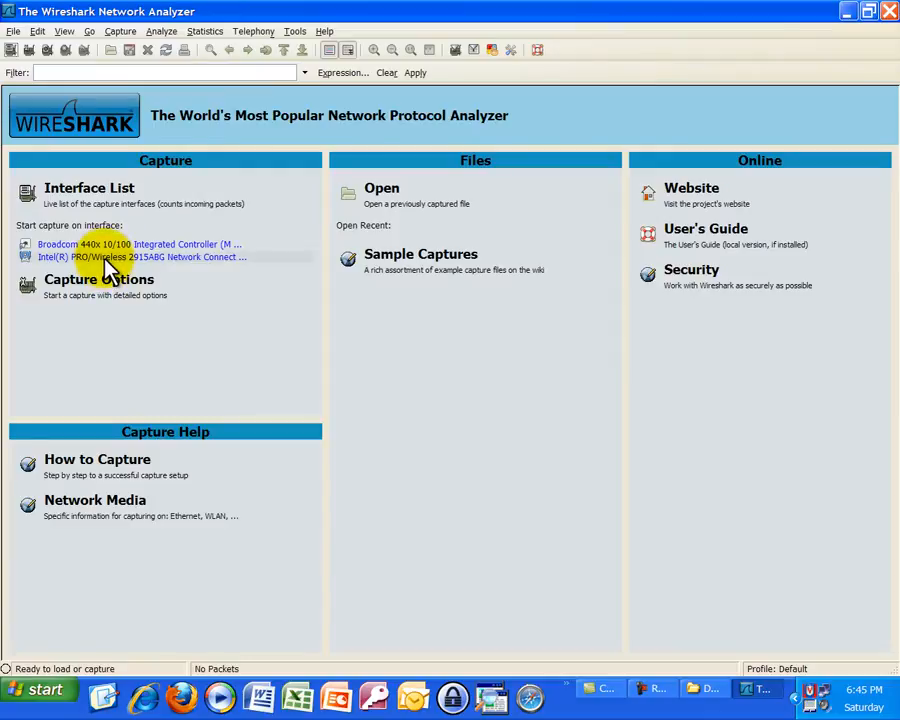
mouse_move(564, 456)
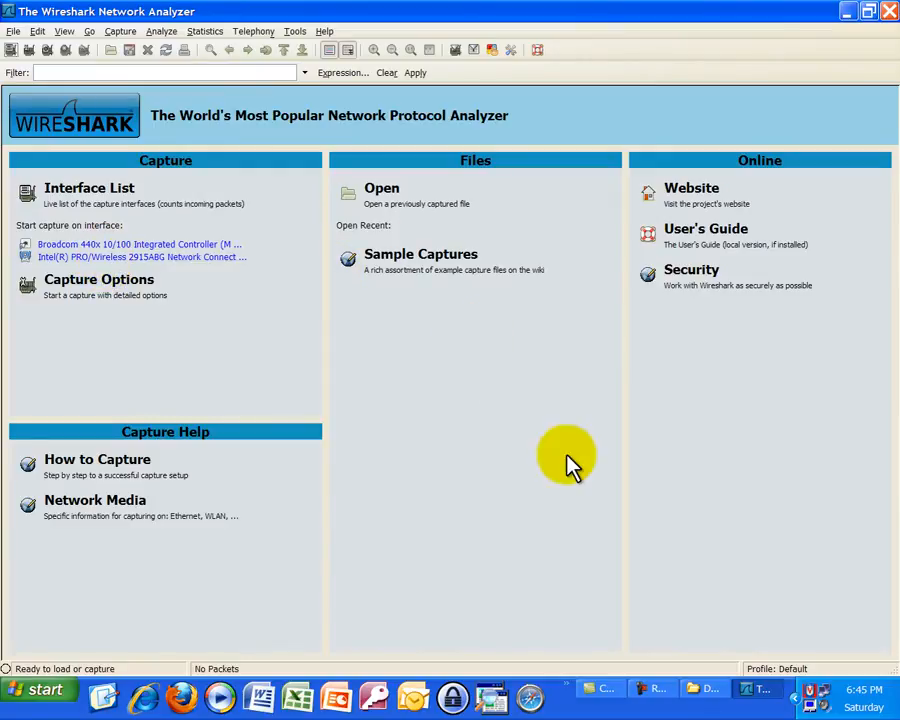
mouse_move(710, 452)
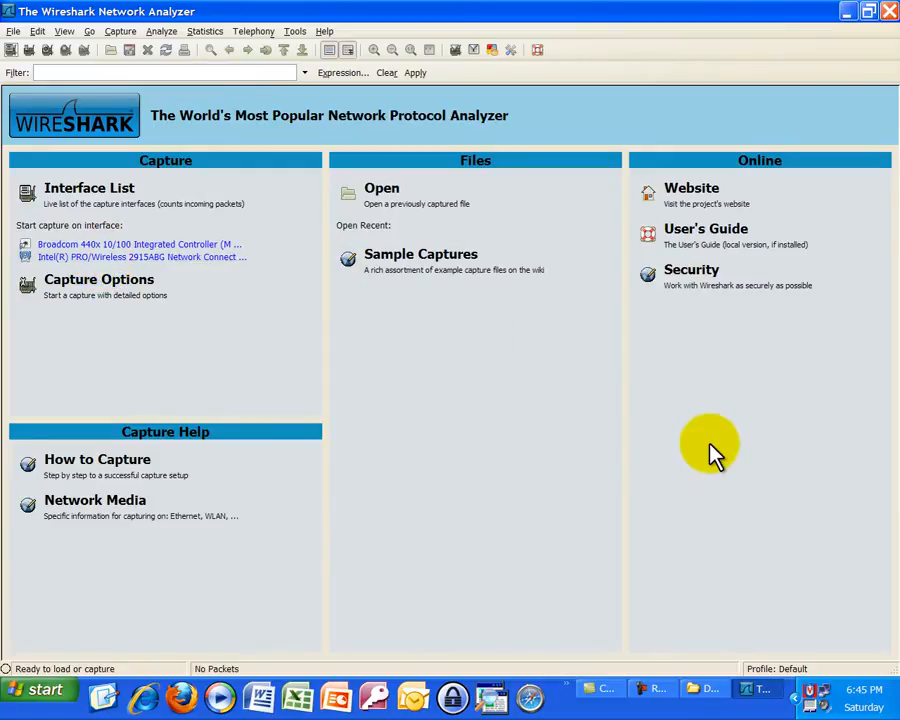